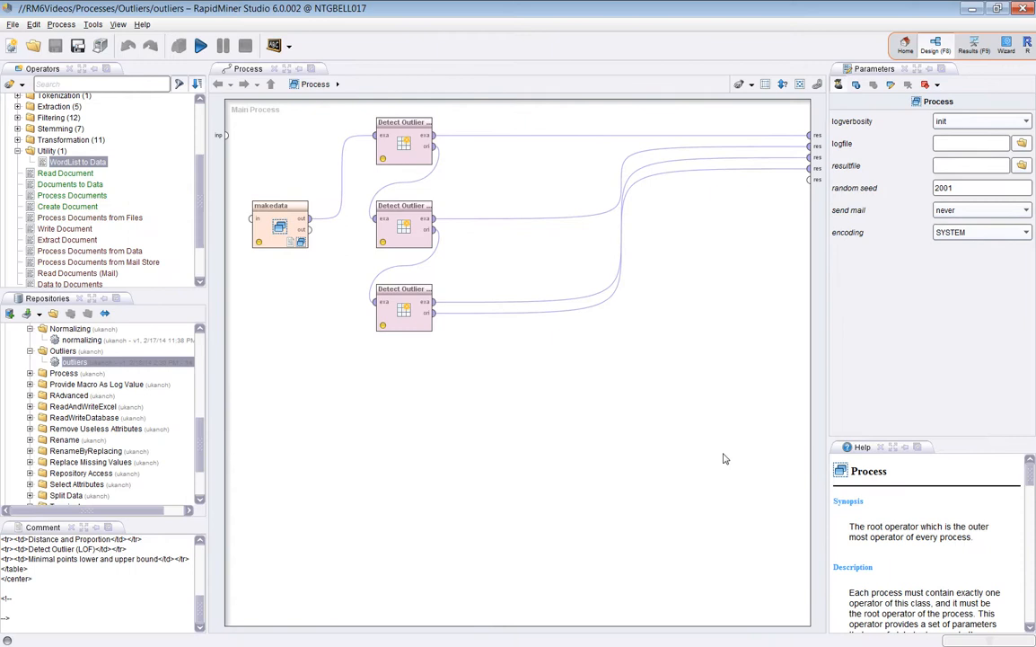
Inspect the makedata subprocess and the Distances, Densities and LOF detector settings.
left_click(279, 225)
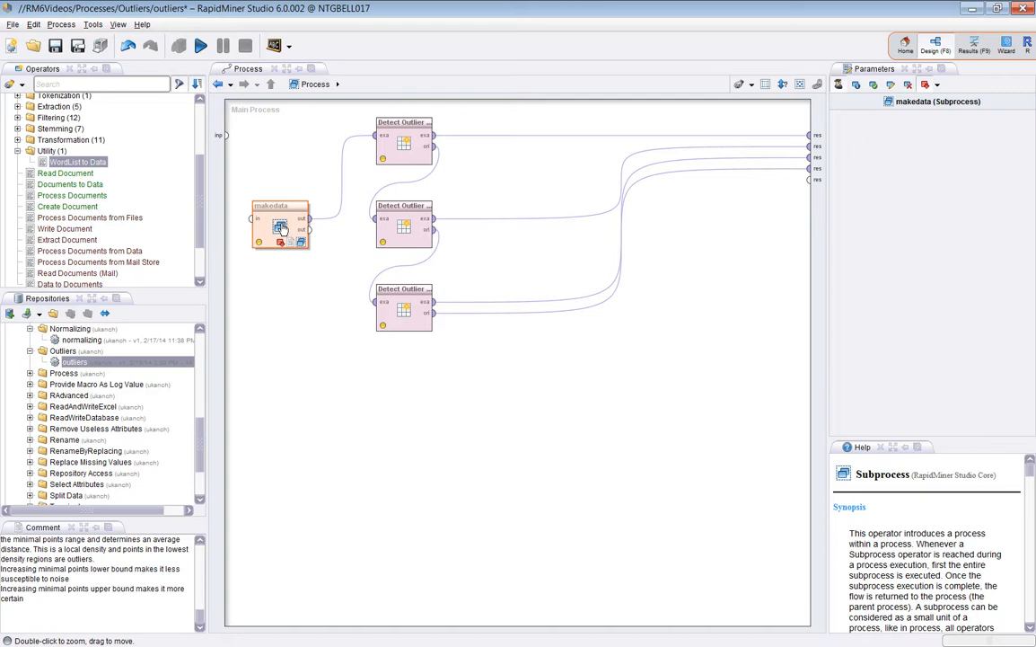
left_click(404, 143)
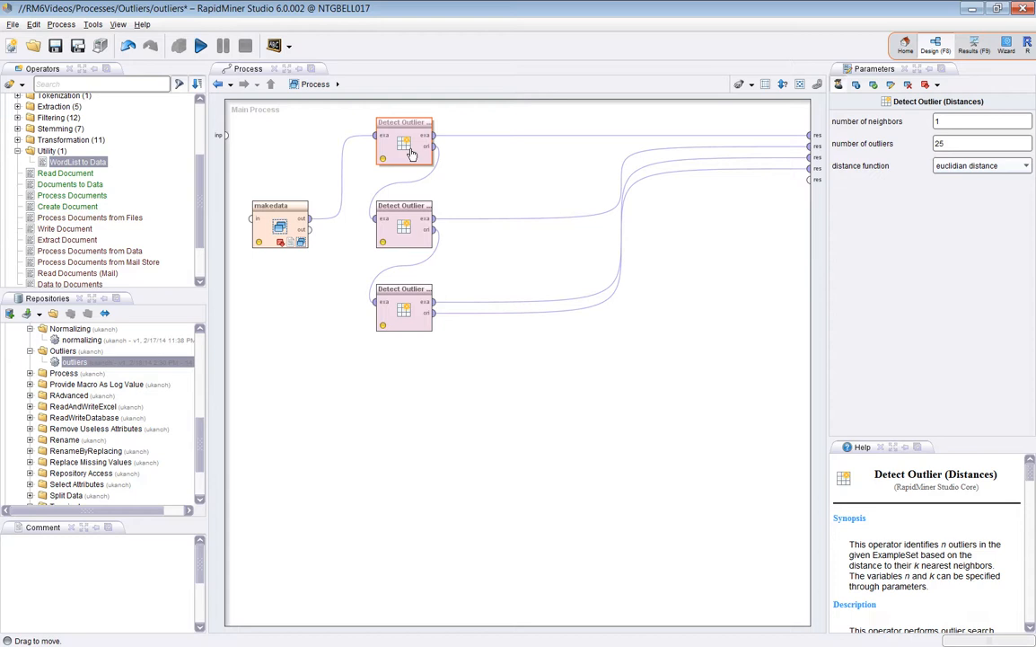
left_click(404, 305)
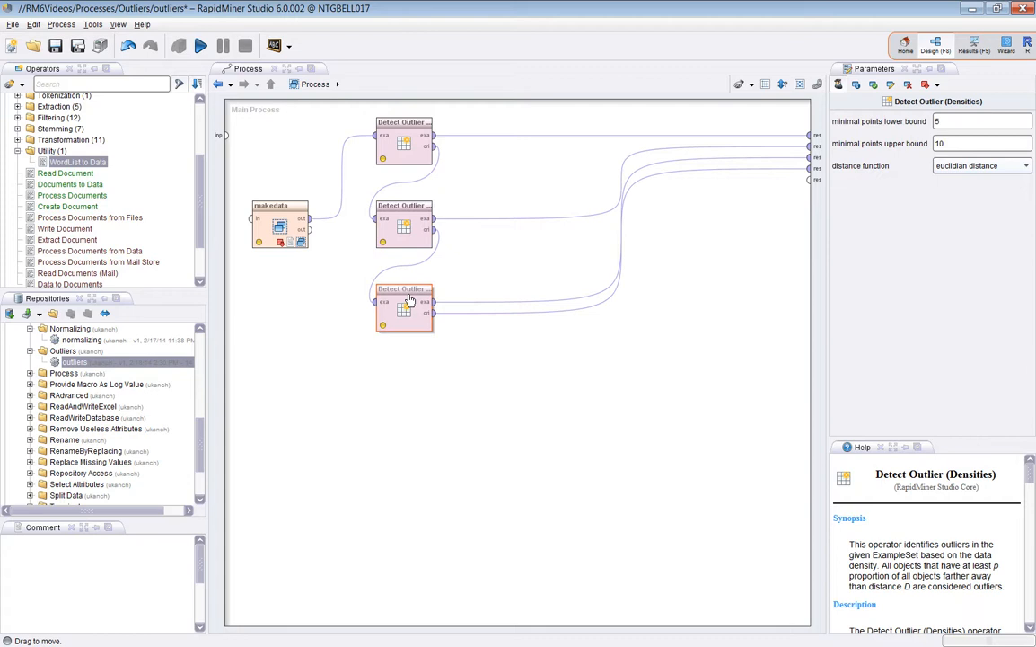
left_click(279, 220)
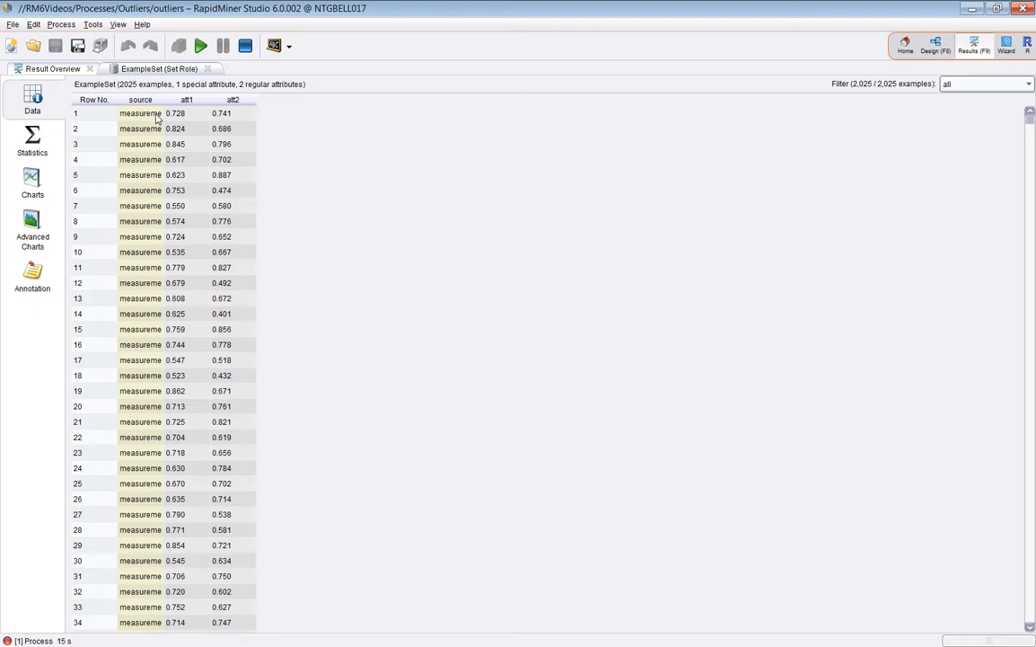
mouse_move(65, 212)
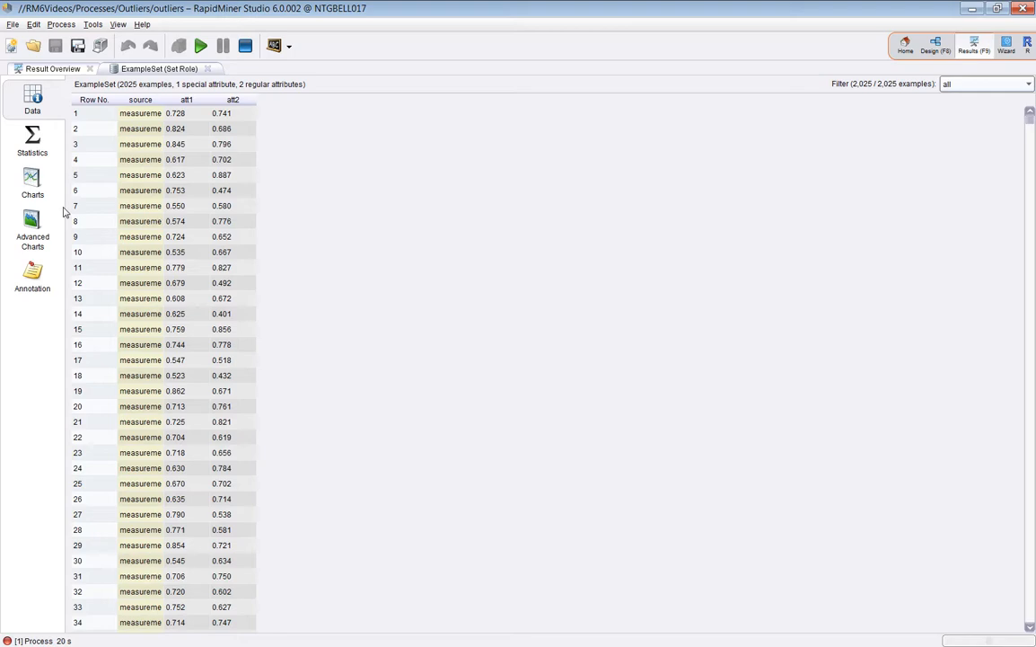
Plot att1 against att2 as a scatter chart, then return to Design.
left_click(32, 182)
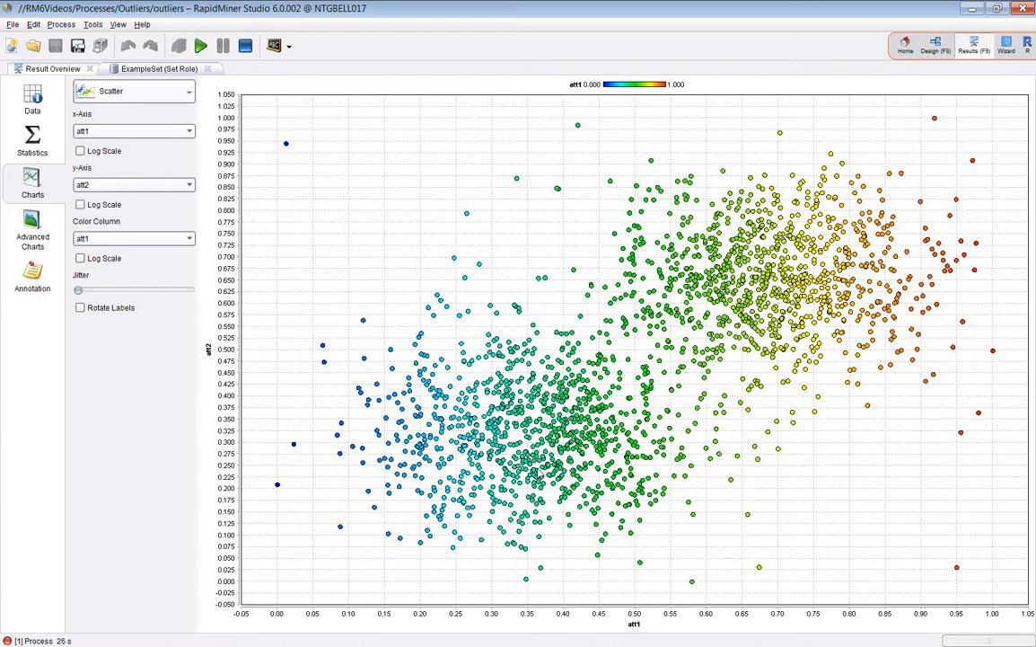
left_click(32, 230)
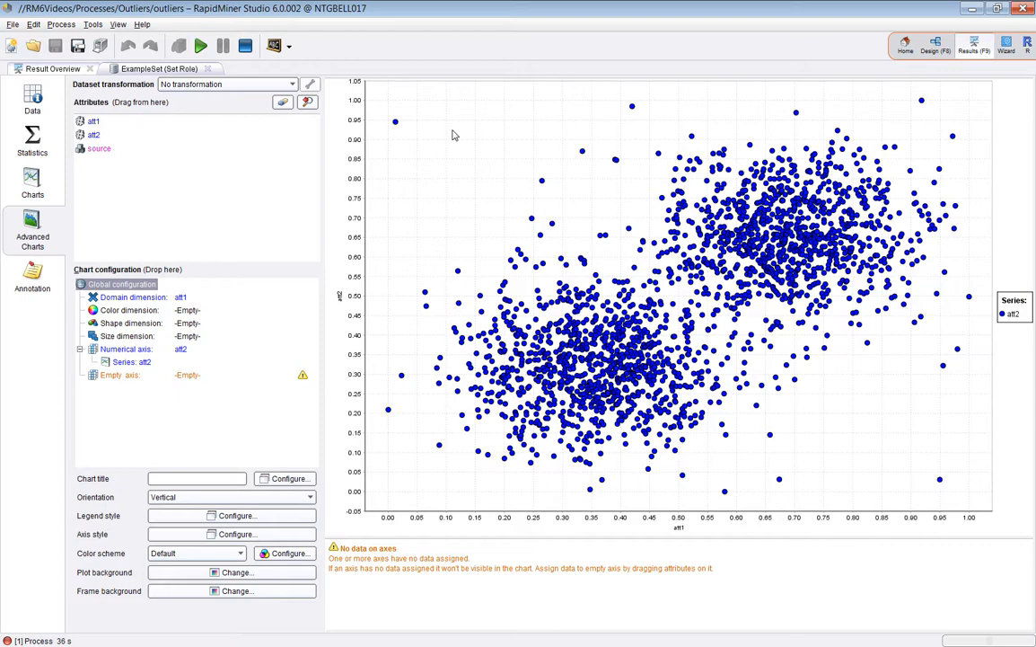
left_click(935, 46)
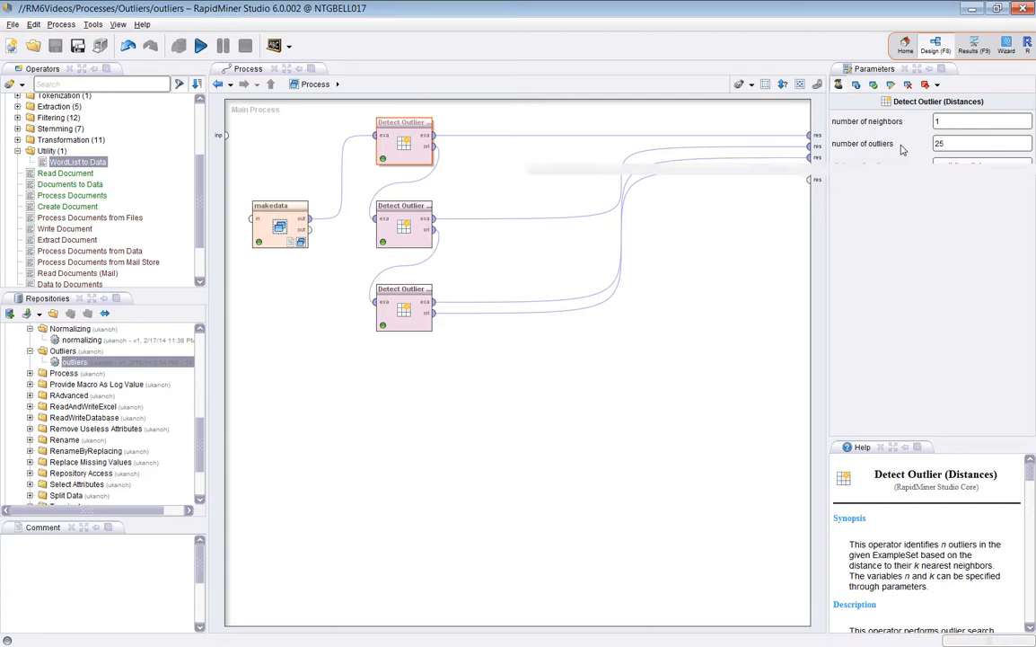
mouse_move(950, 144)
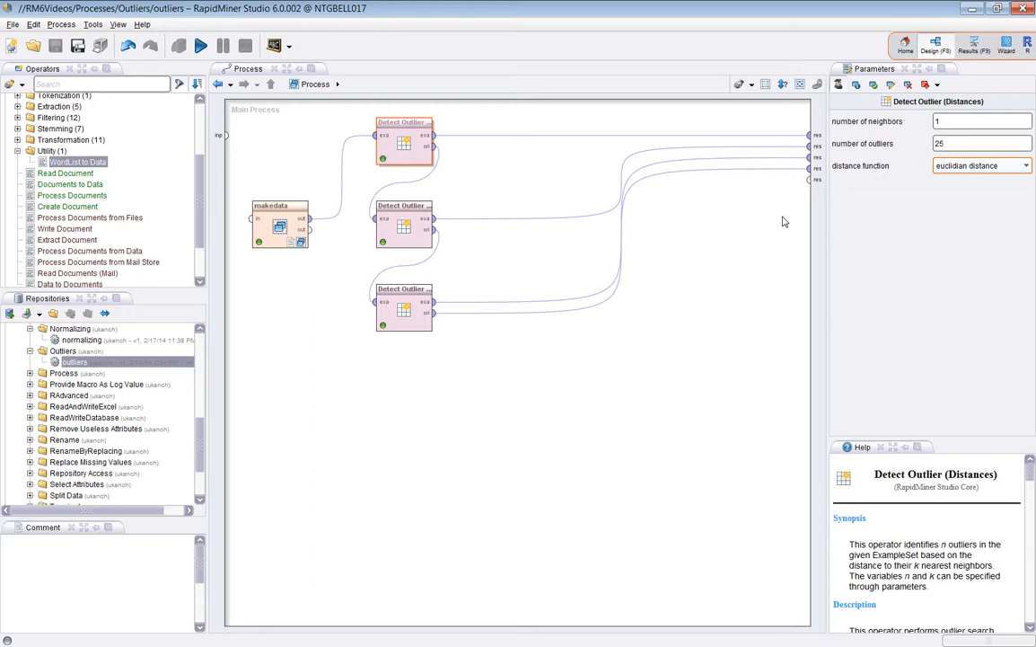
mouse_move(785, 222)
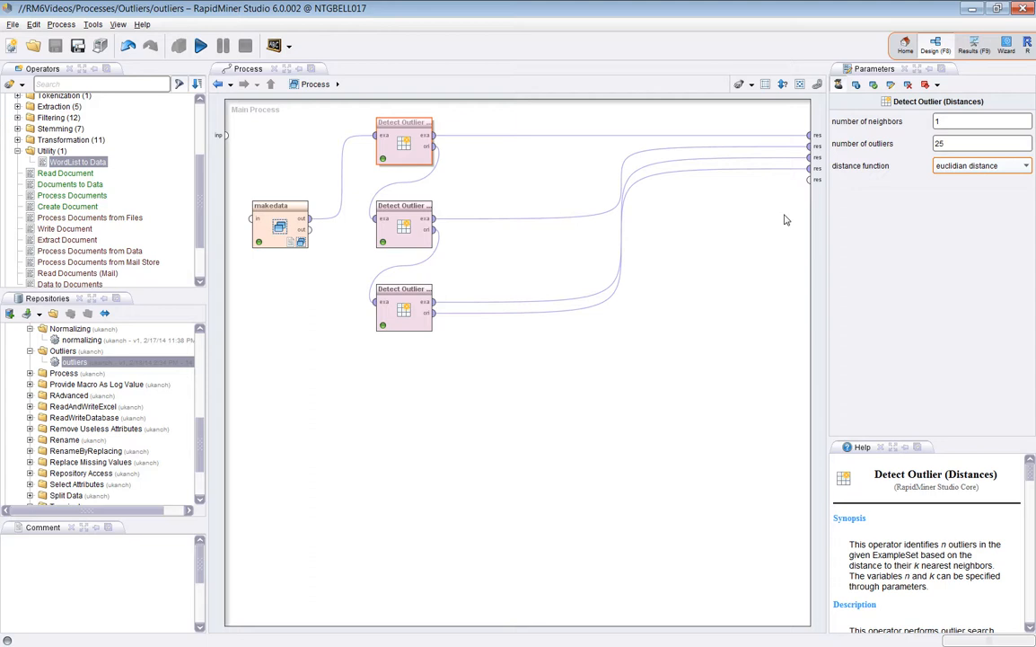
mouse_move(761, 255)
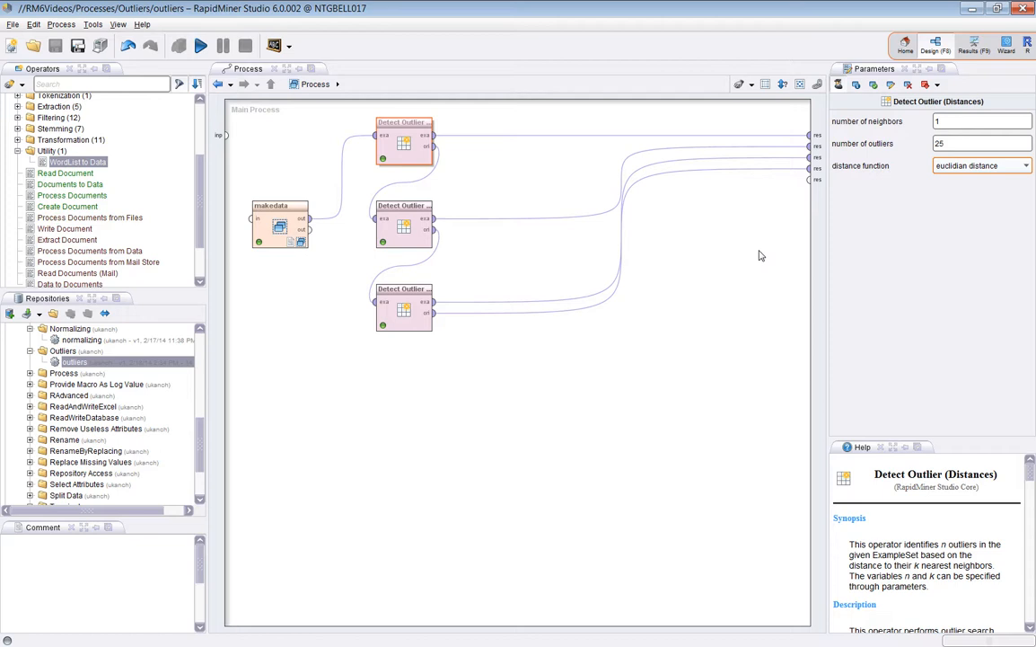
mouse_move(893, 183)
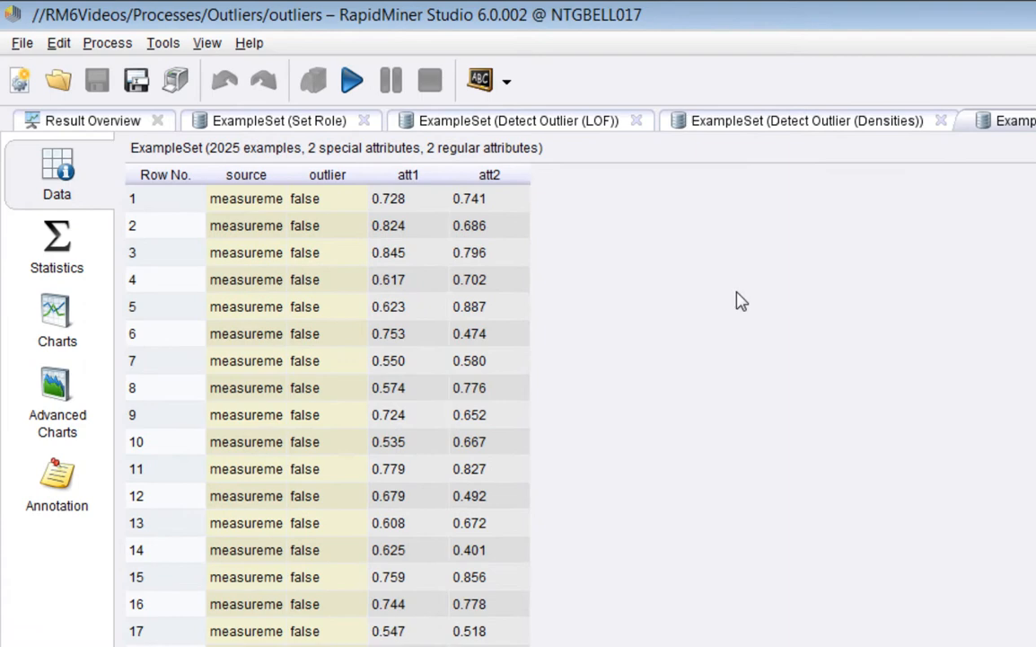
mouse_move(328, 196)
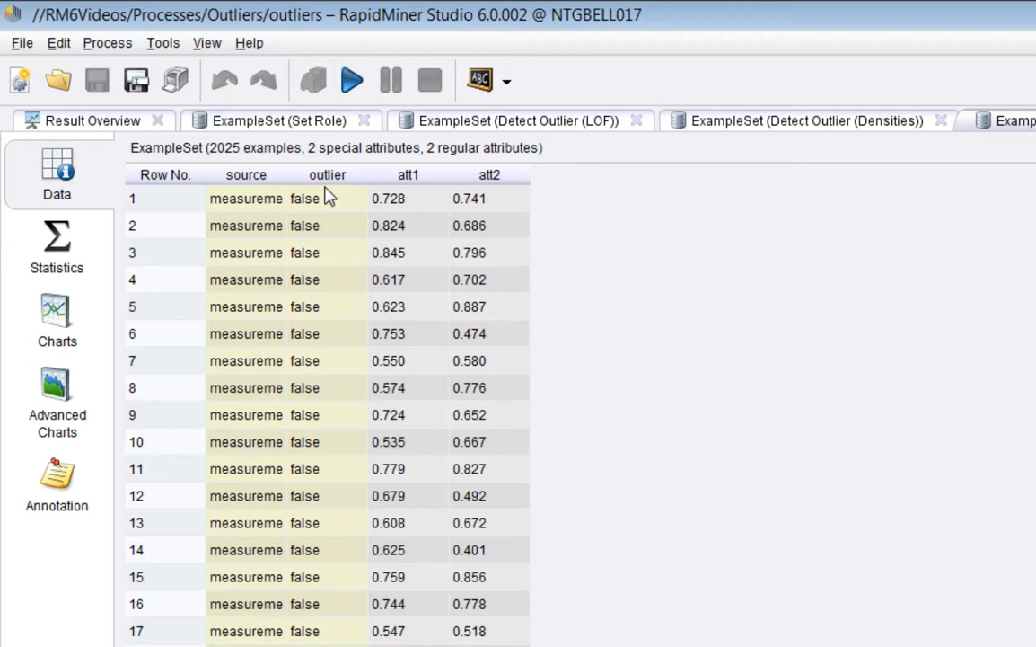
Show the Distances result statistics: 25 outliers true, 2,000 false.
left_click(56, 247)
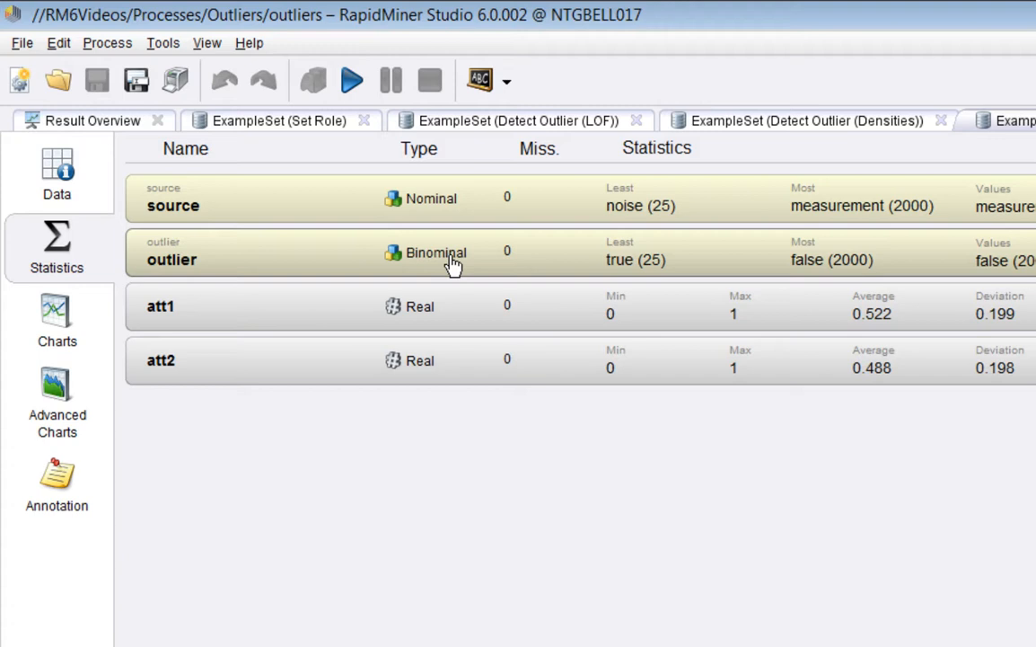
mouse_move(638, 260)
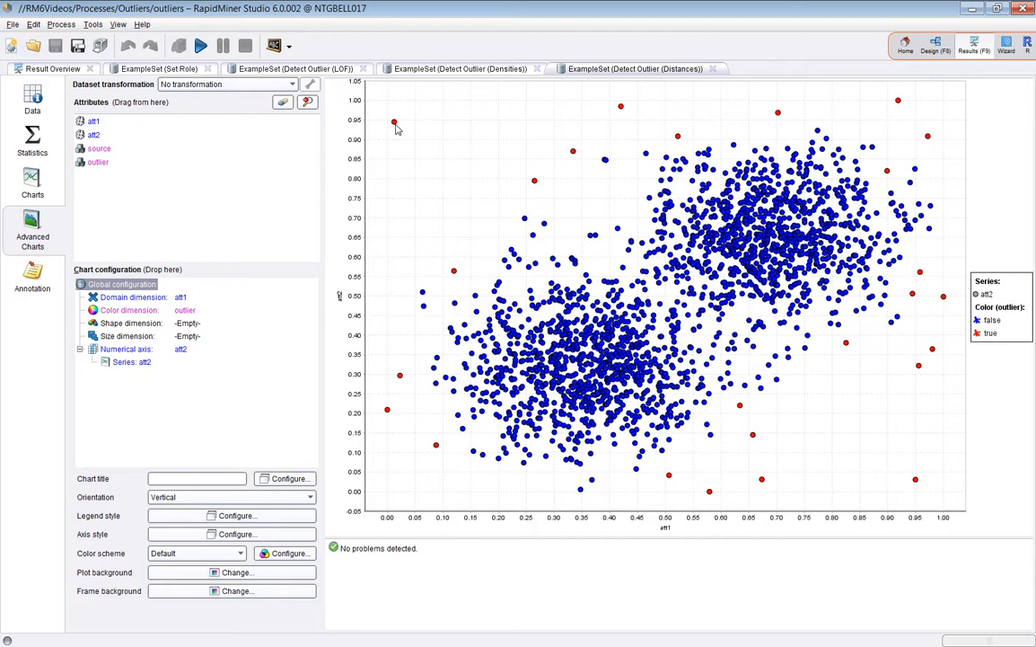
mouse_move(777, 310)
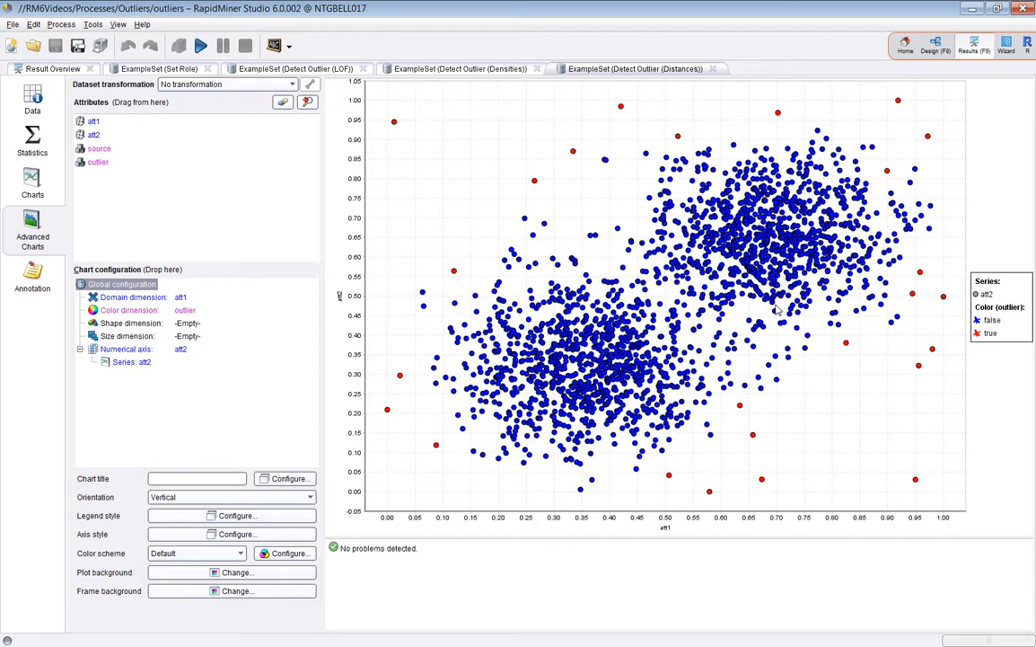
mouse_move(485, 207)
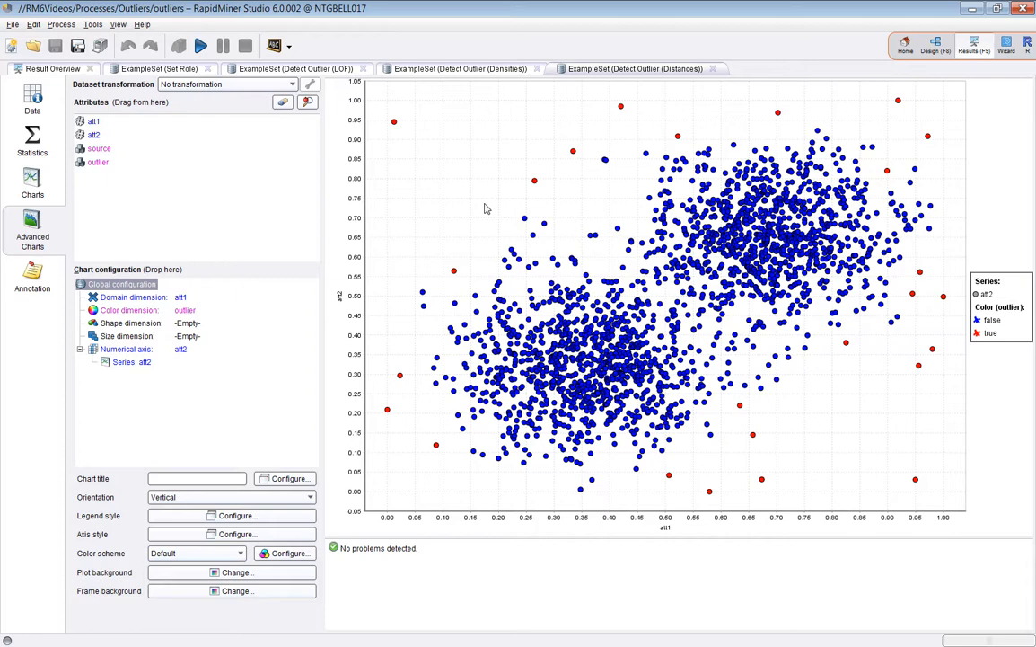
mouse_move(449, 196)
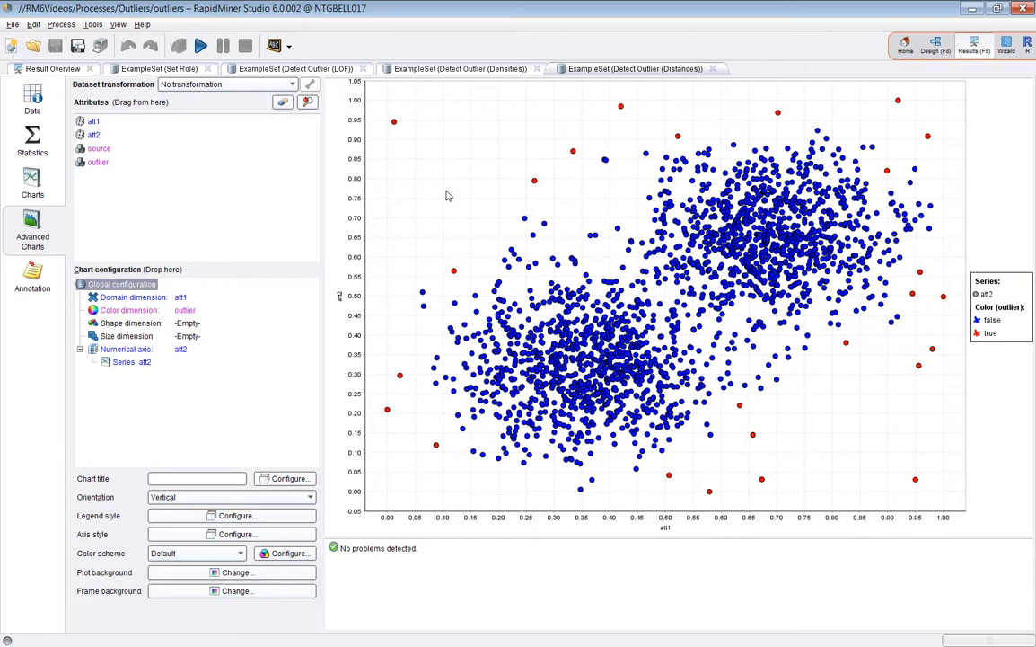
mouse_move(405, 131)
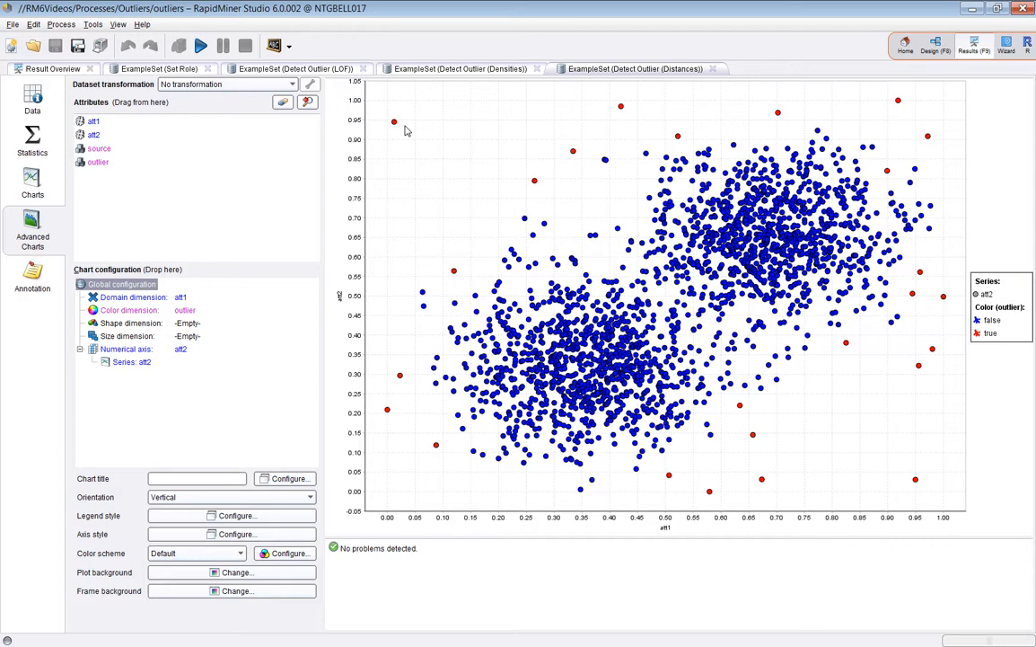
Return to the process design from the outlier-coloured scatter plot.
left_click(936, 45)
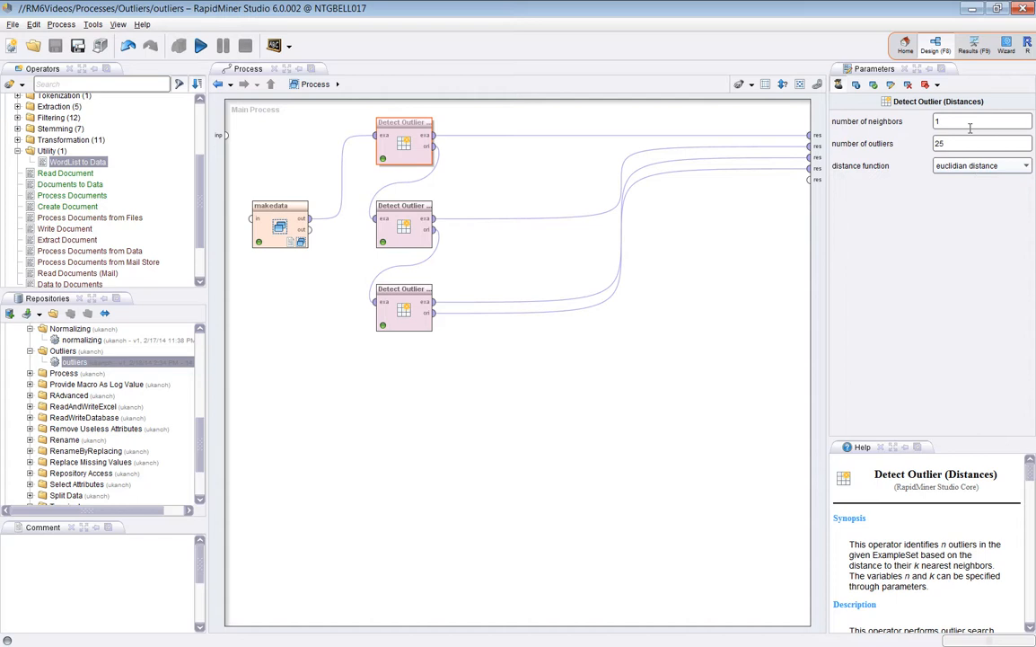
Set the Distances detector's number of neighbors to 2.
type("2")
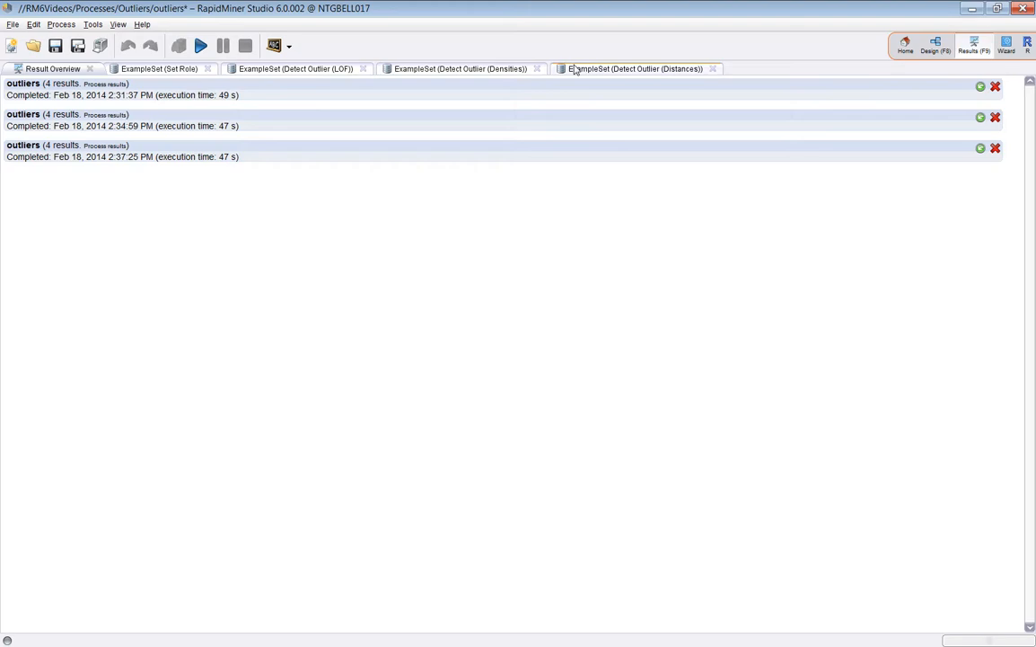
Reopen the Detect Outlier (Distances) results chart.
left_click(636, 68)
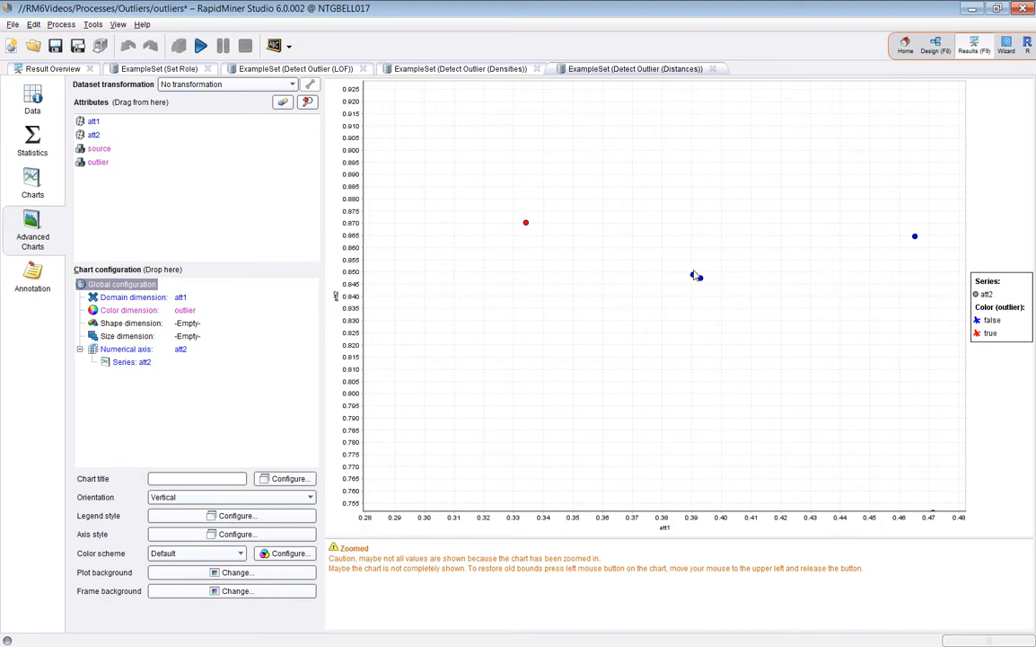
mouse_move(693, 276)
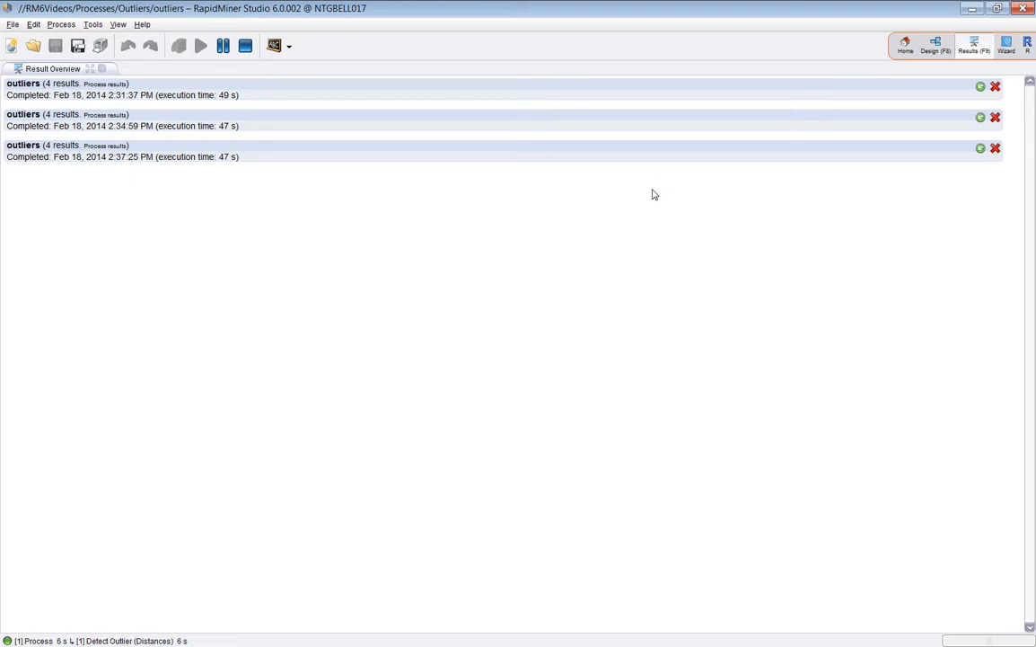
mouse_move(651, 179)
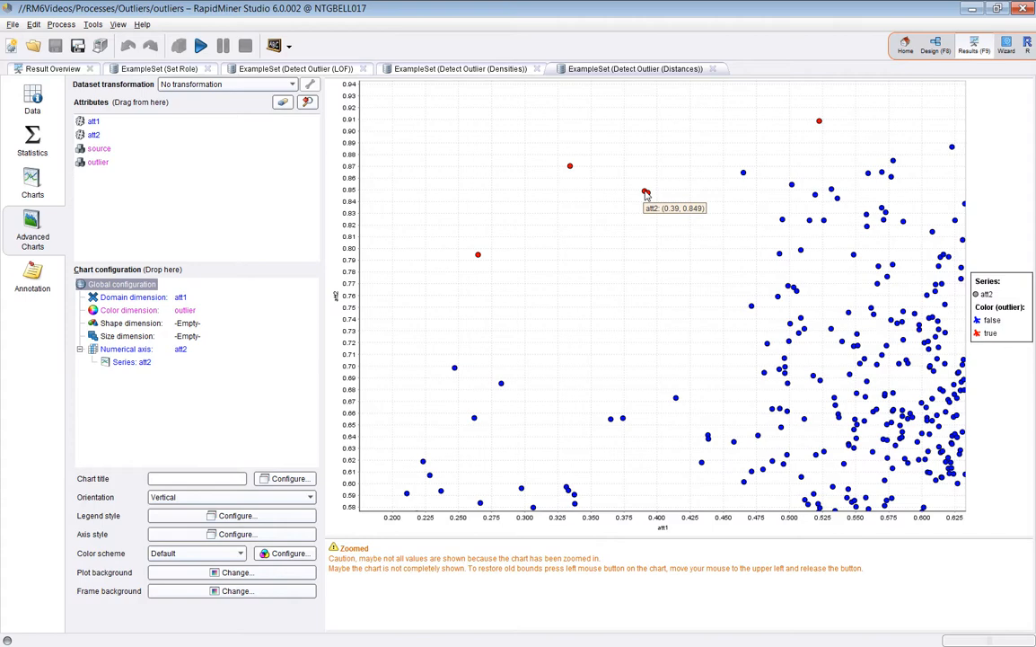
mouse_move(645, 195)
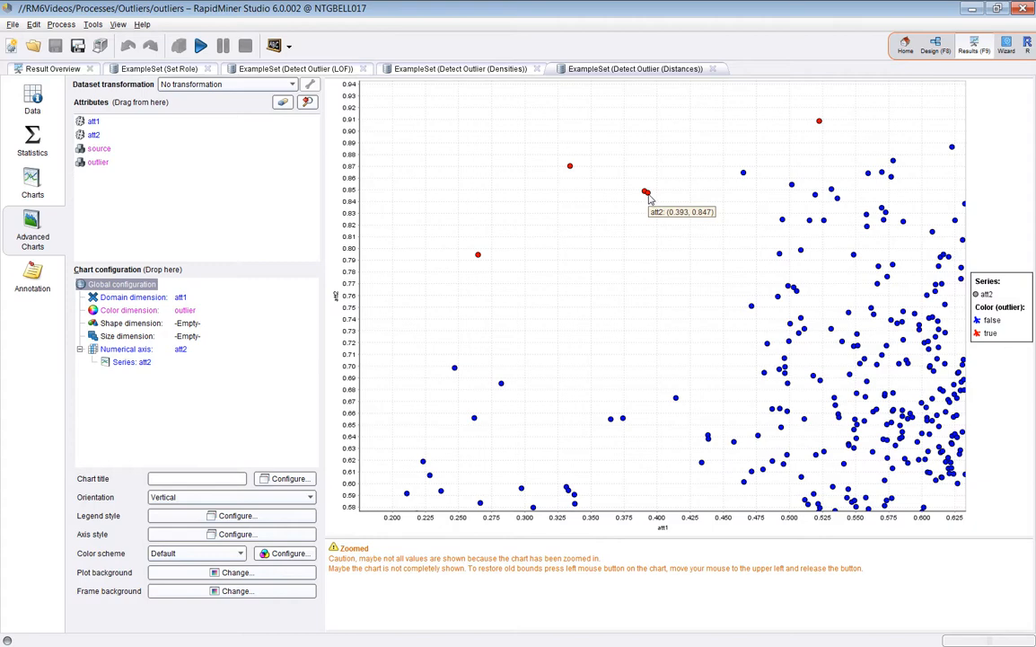
mouse_move(646, 188)
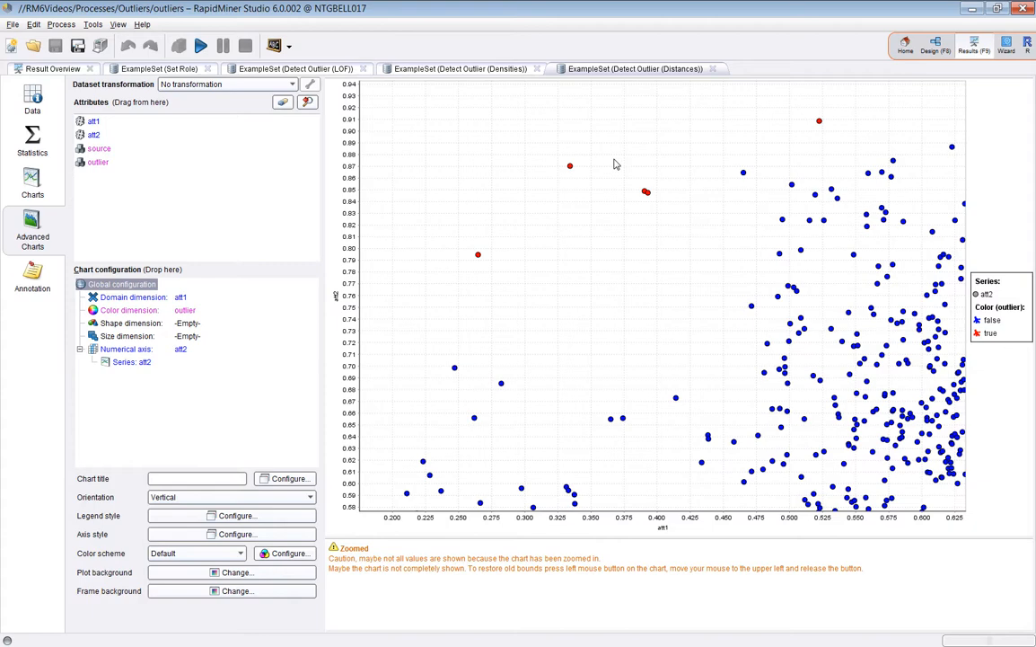
mouse_move(683, 255)
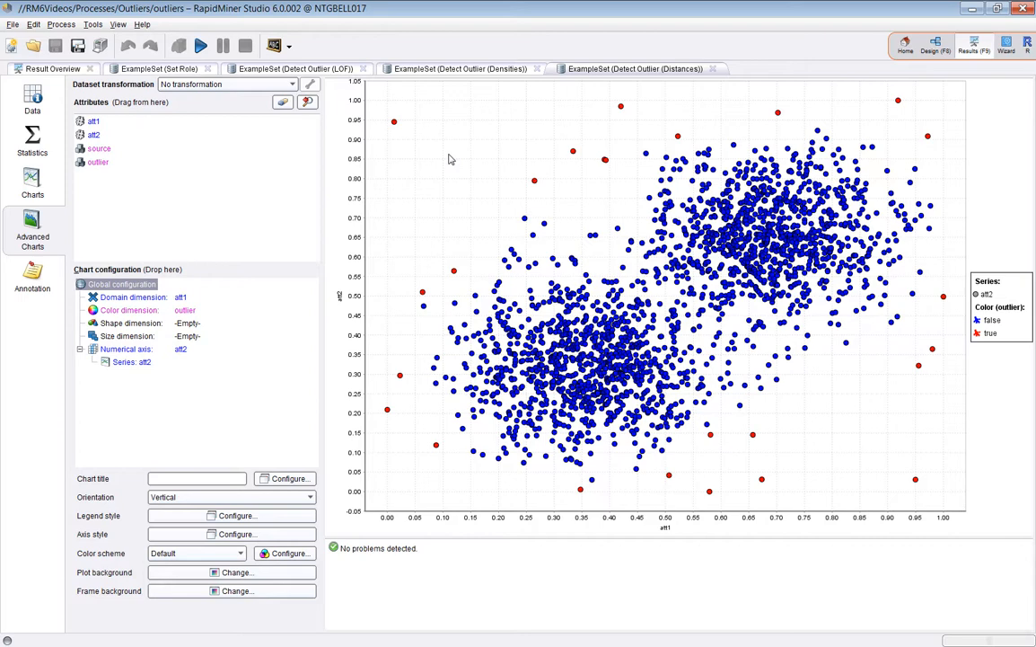
mouse_move(458, 124)
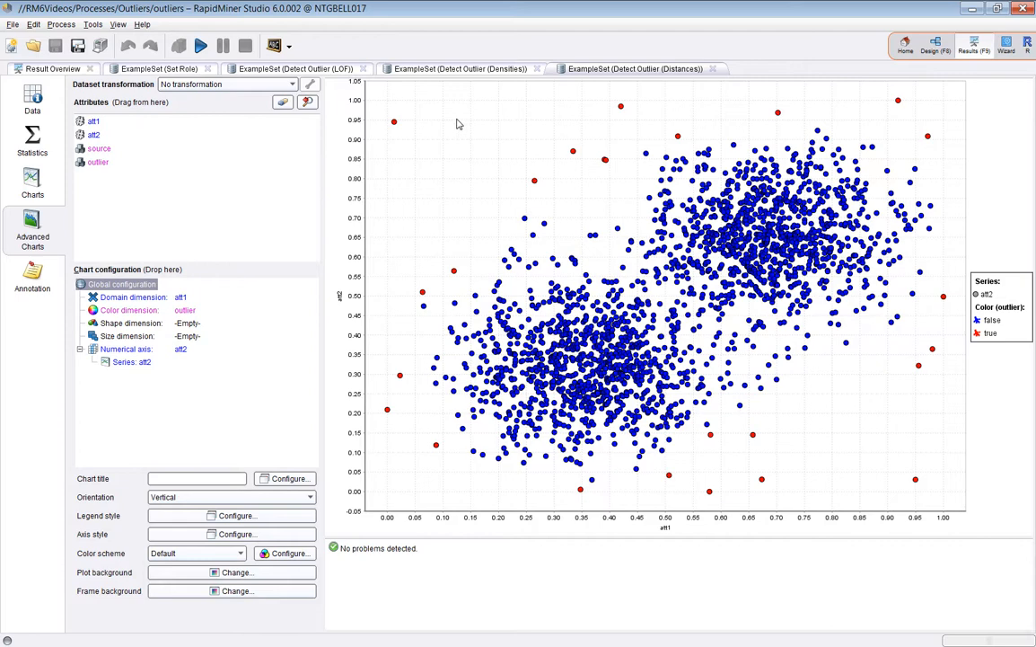
mouse_move(442, 145)
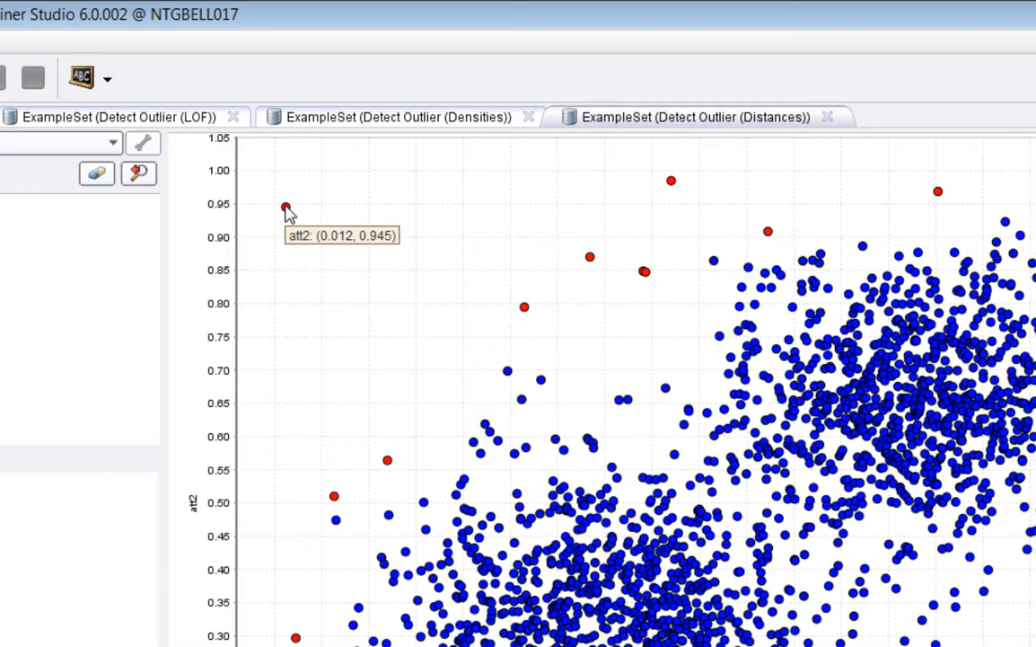
mouse_move(671, 181)
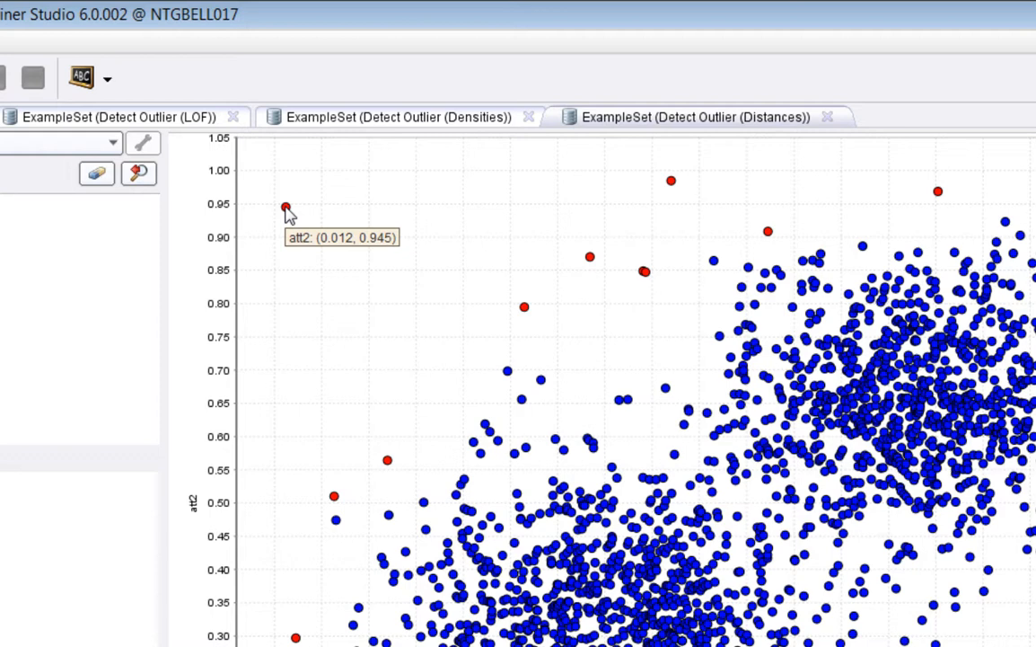
mouse_move(673, 184)
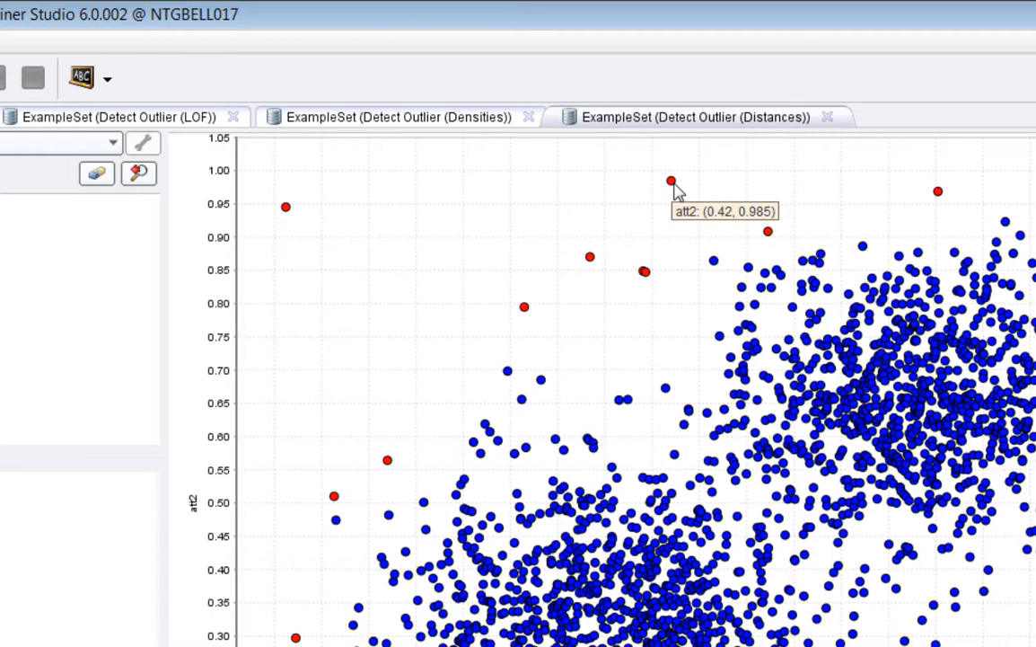
mouse_move(286, 207)
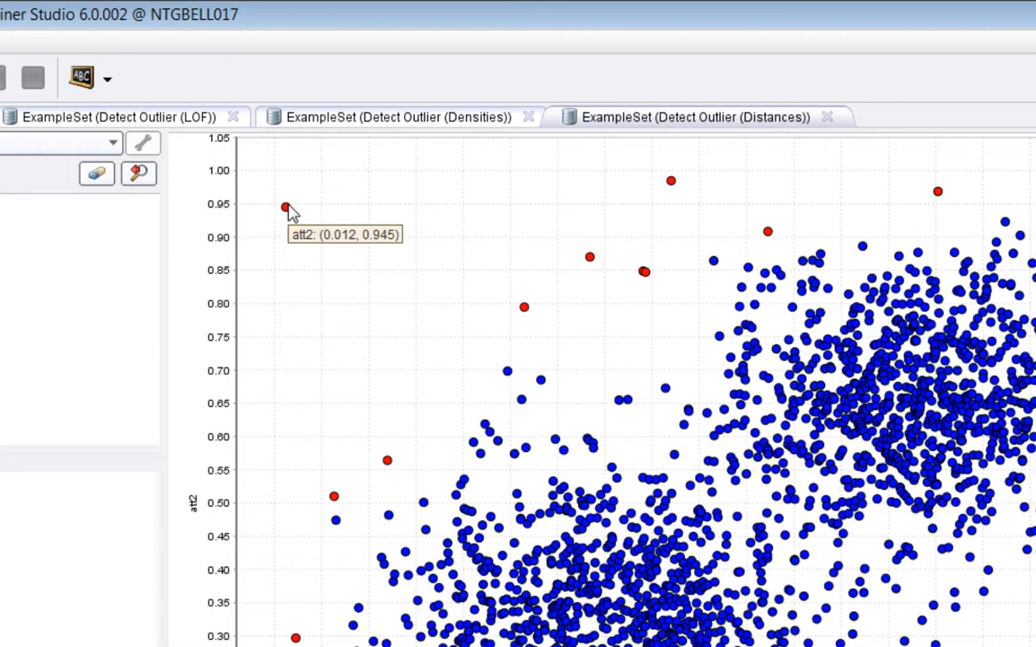
mouse_move(672, 180)
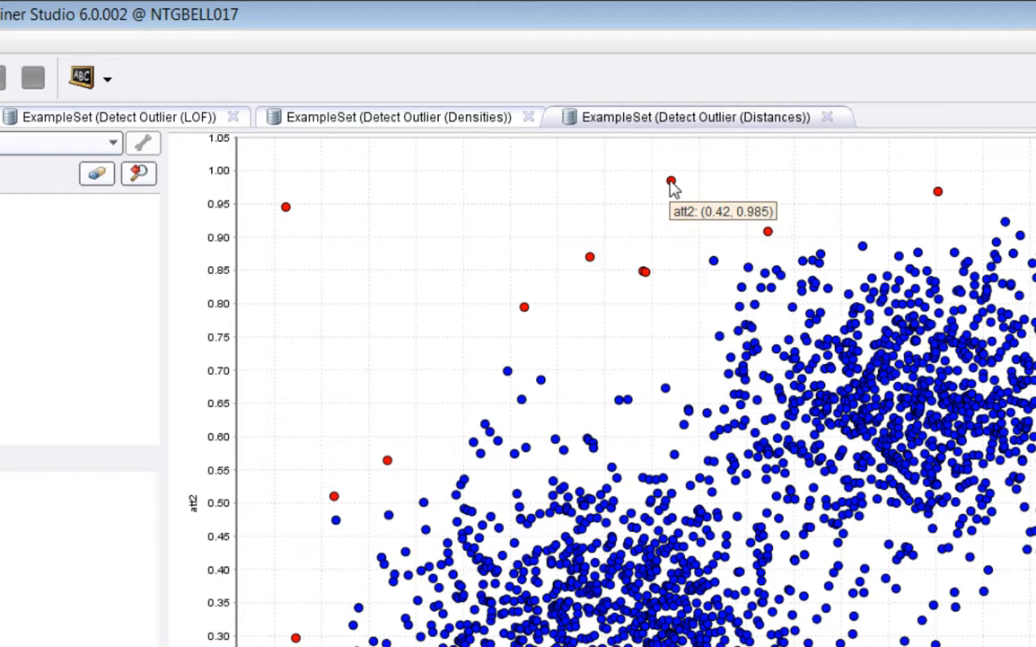
mouse_move(679, 219)
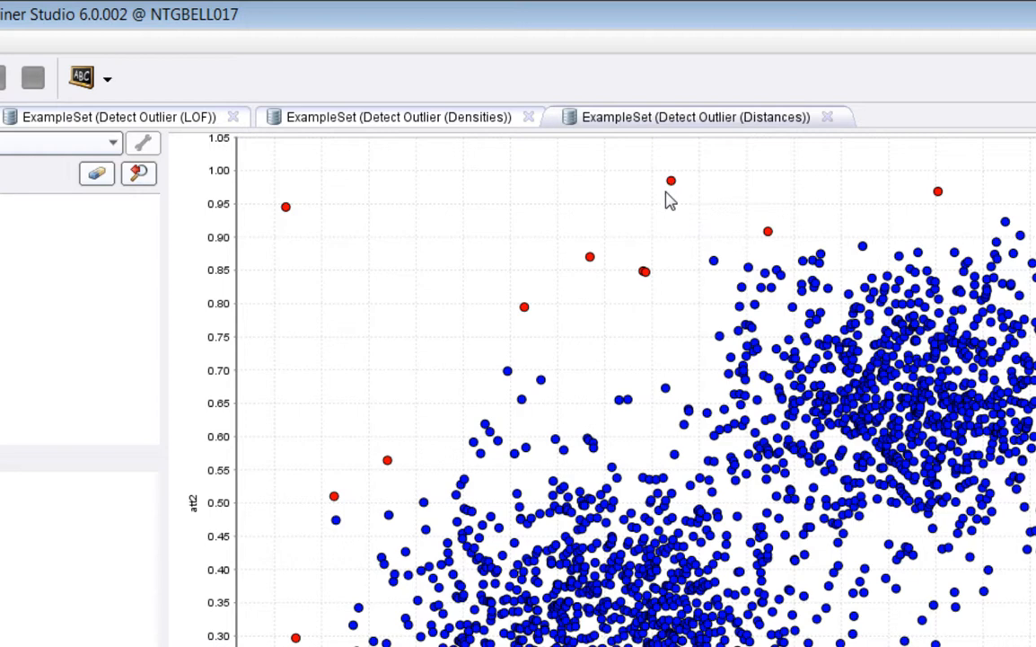
mouse_move(289, 220)
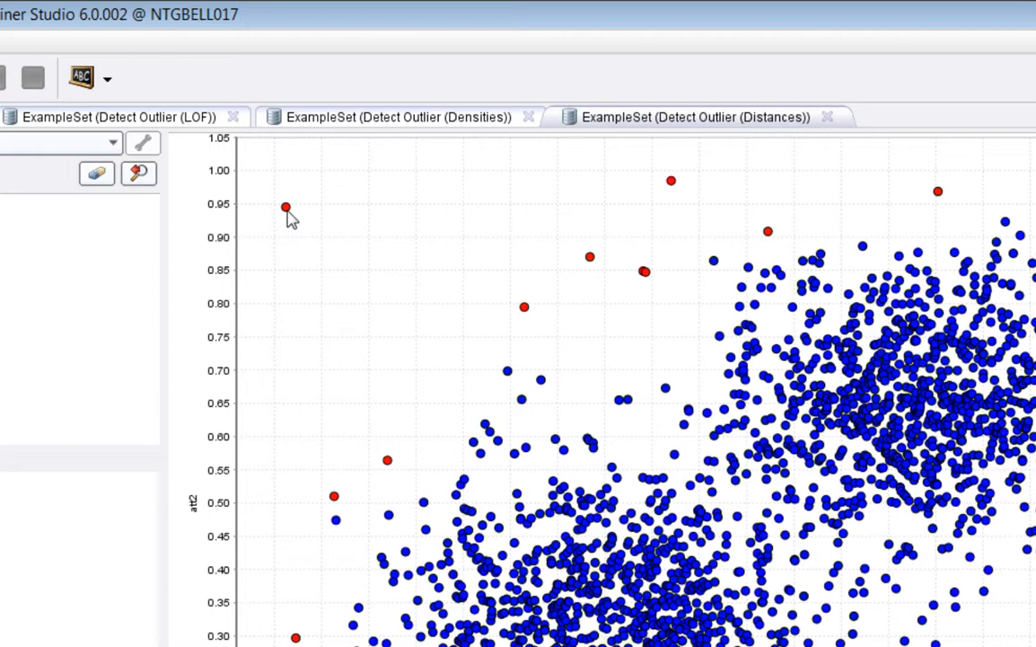
mouse_move(405, 222)
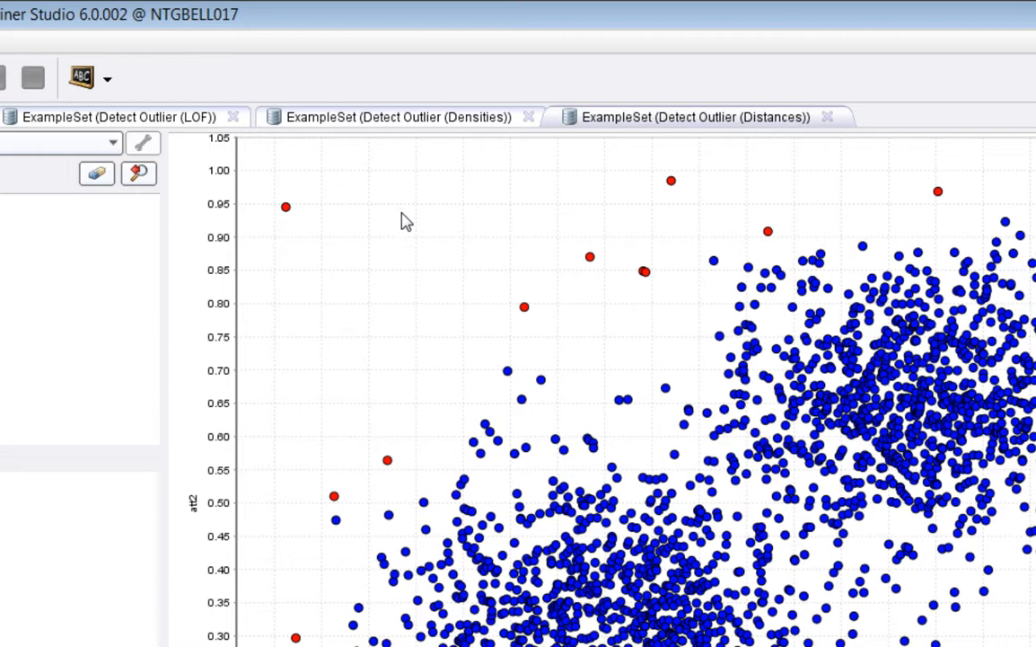
mouse_move(252, 180)
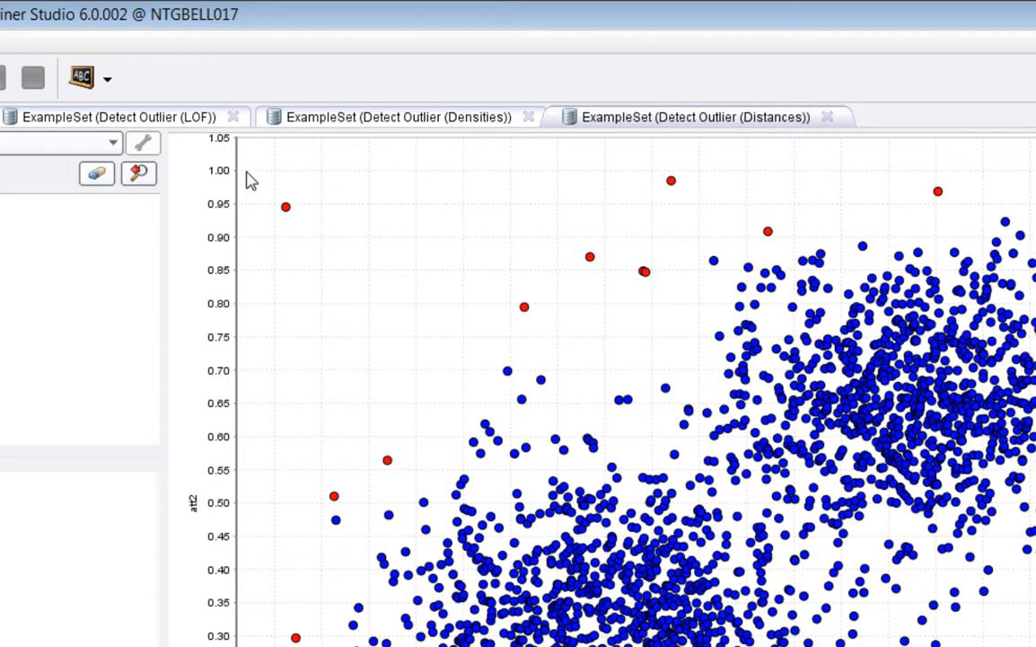
mouse_move(478, 212)
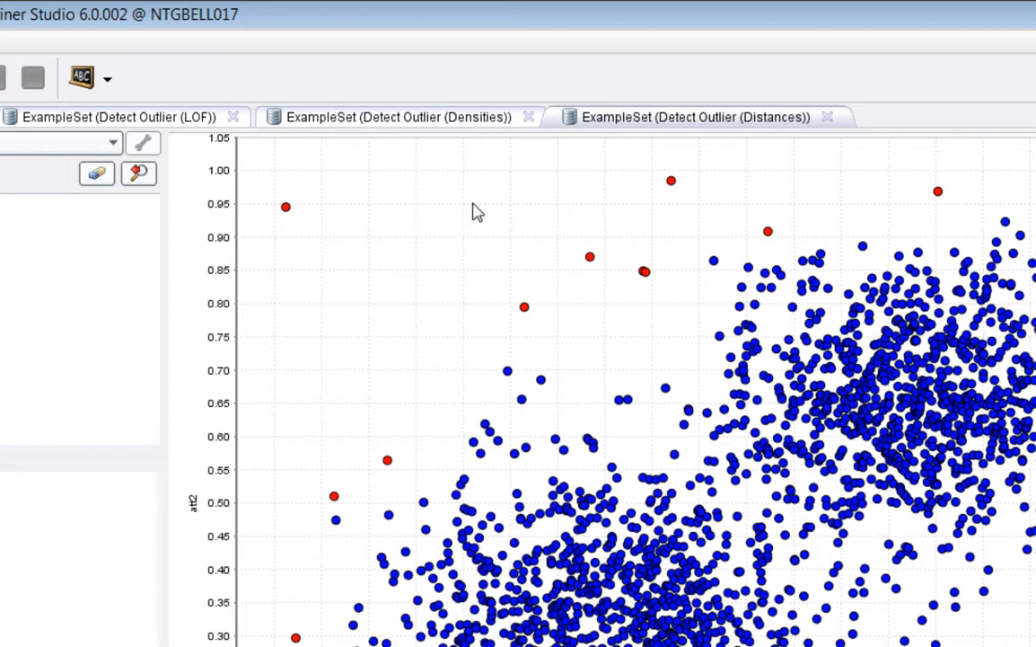
mouse_move(582, 218)
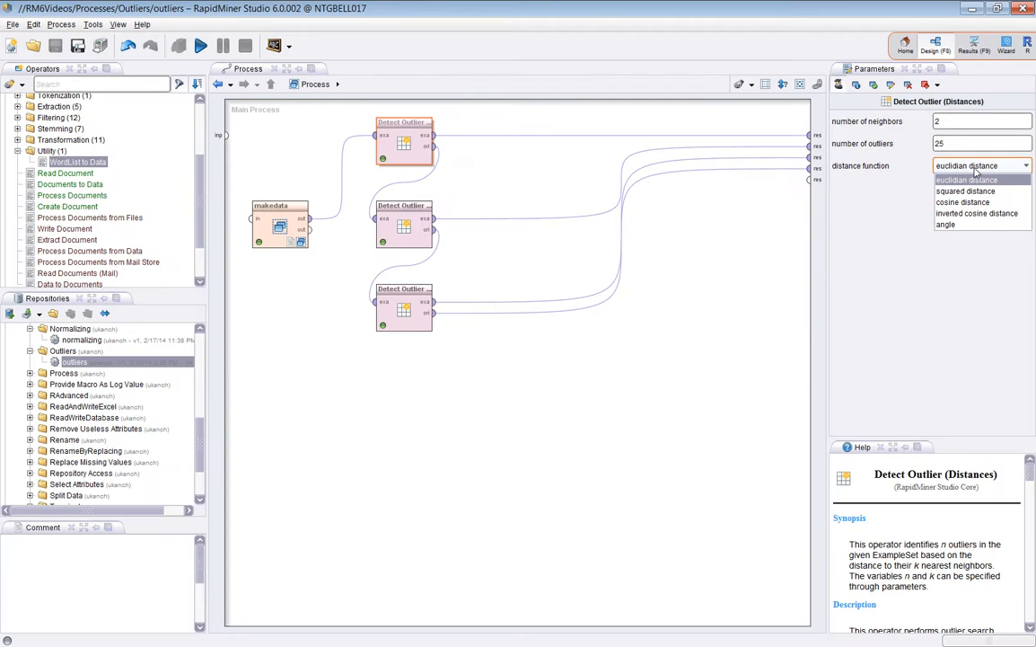
Choose cosine distance as the Distances detector's distance function and rerun the process.
left_click(965, 191)
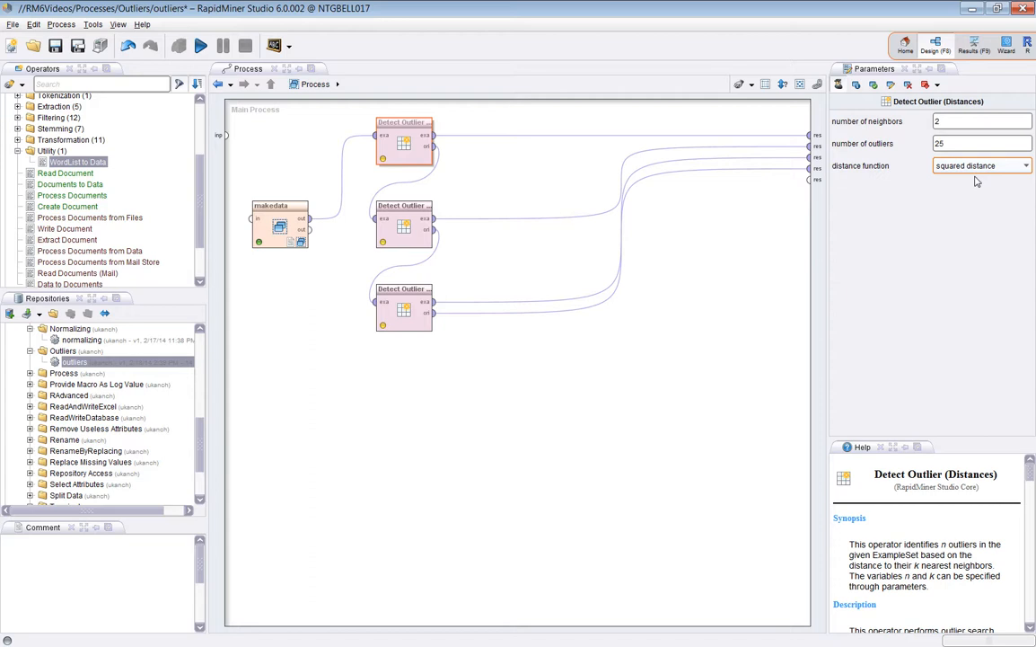
left_click(982, 165)
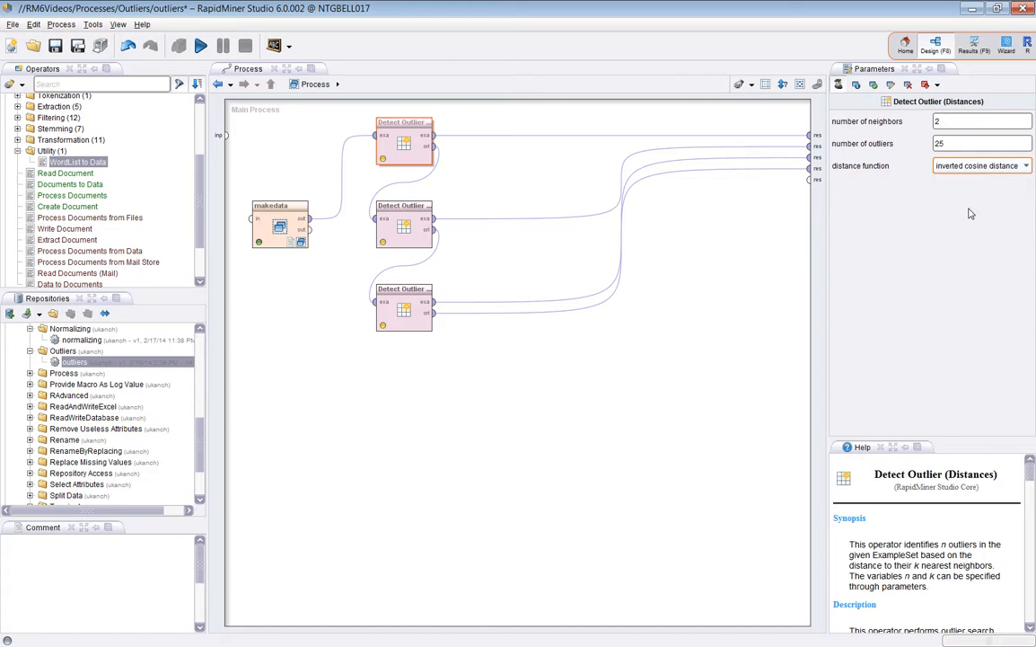
left_click(981, 165)
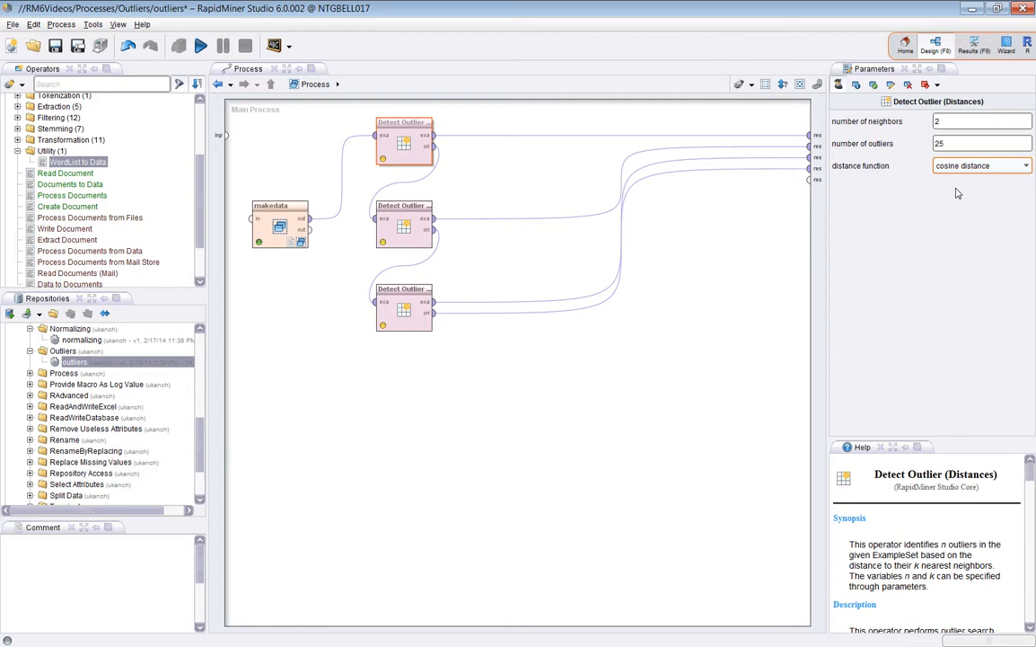
mouse_move(952, 199)
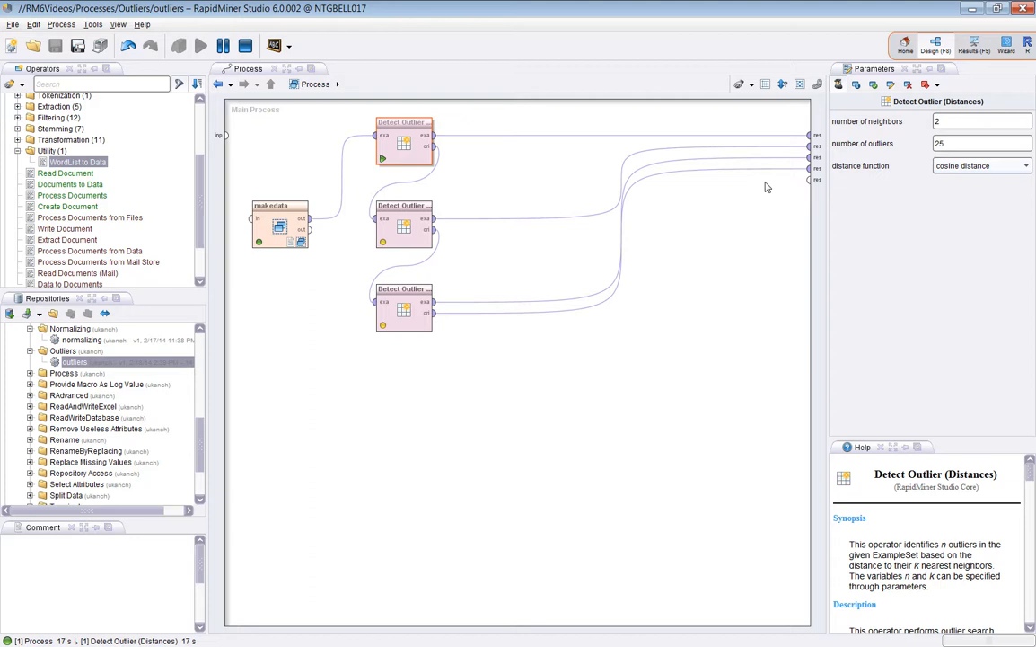
mouse_move(776, 185)
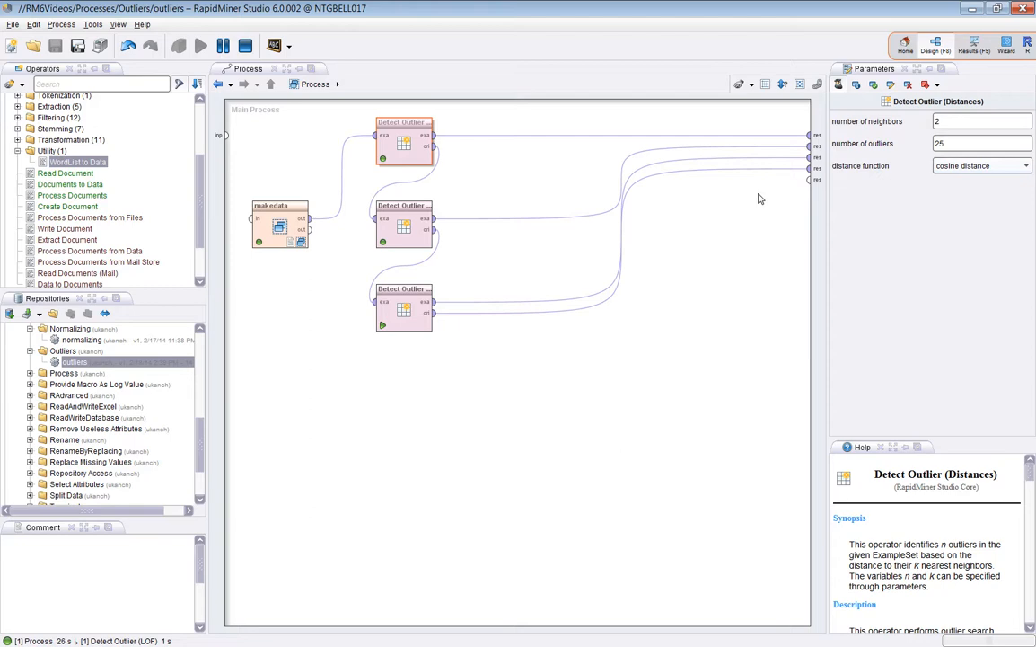
left_click(200, 45)
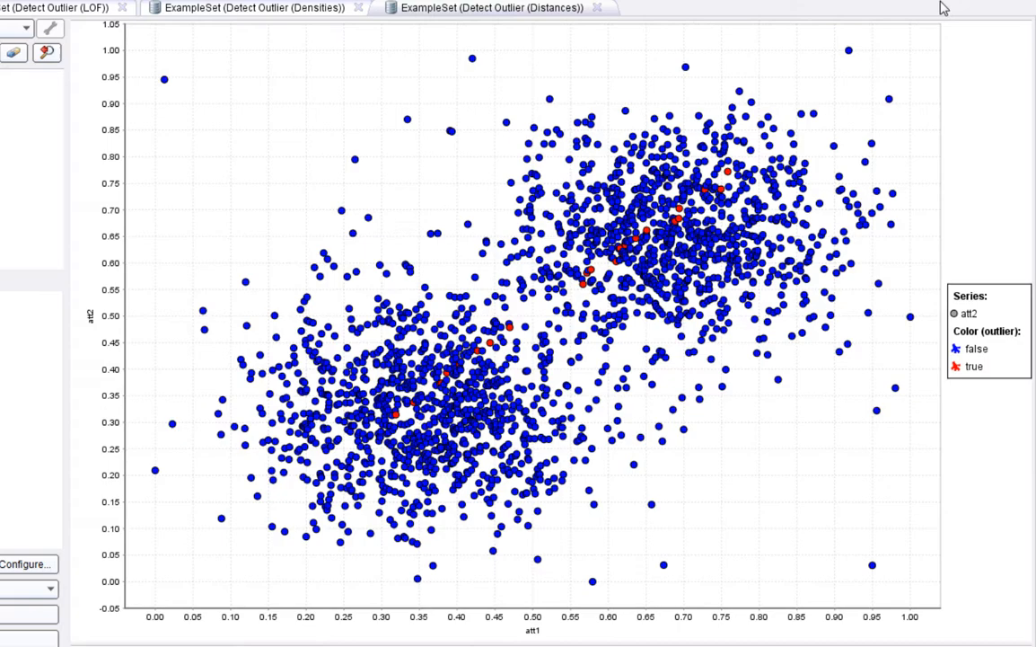
Return to Design and rerun the process using inverted cosine distance.
left_click(937, 42)
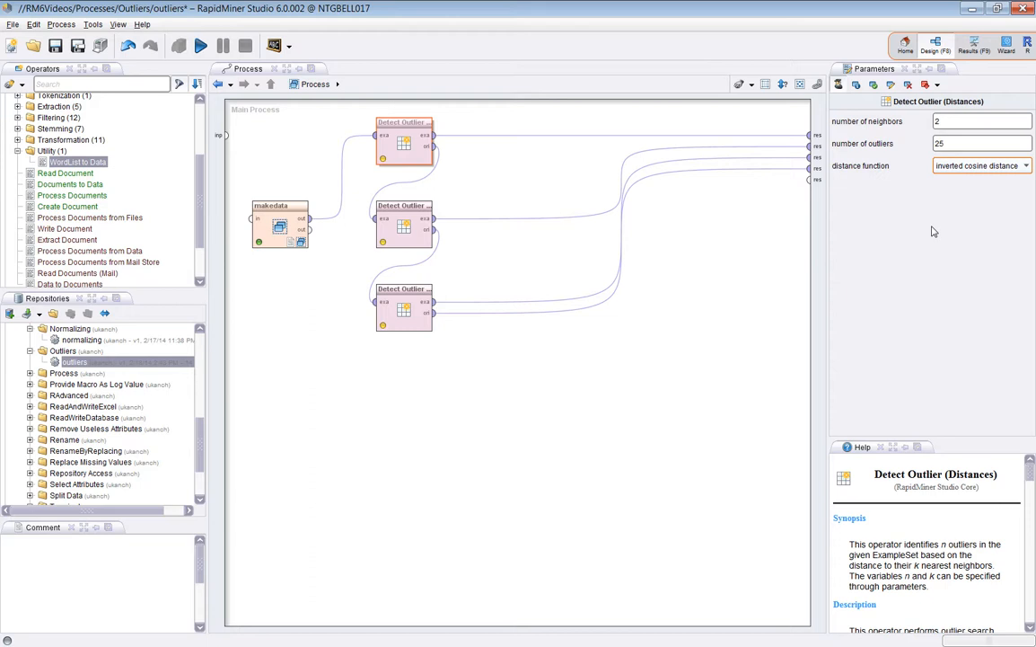
left_click(200, 46)
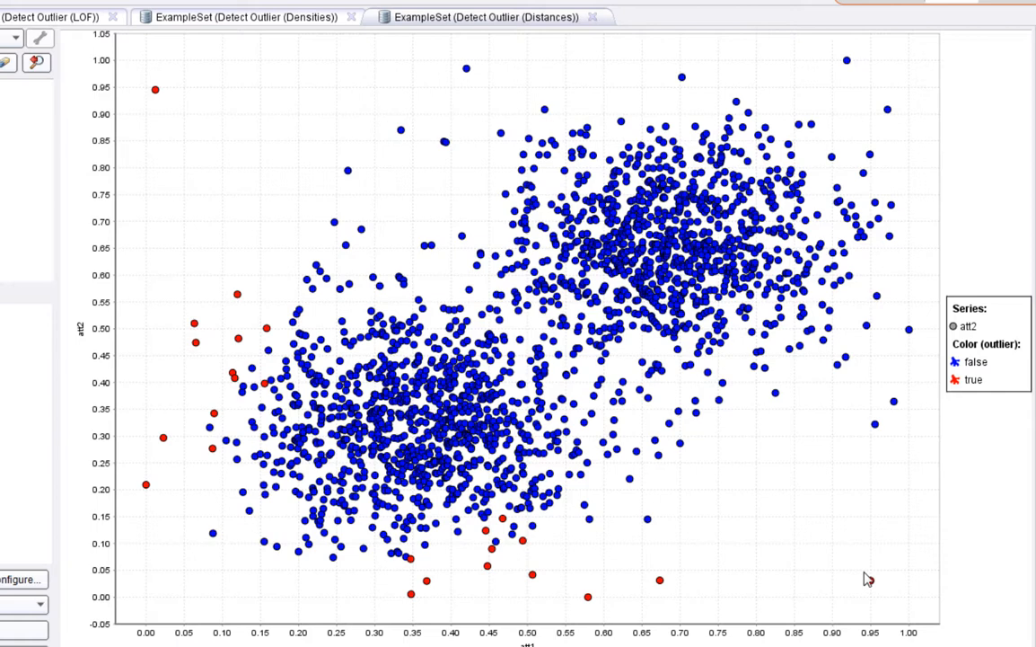
mouse_move(515, 482)
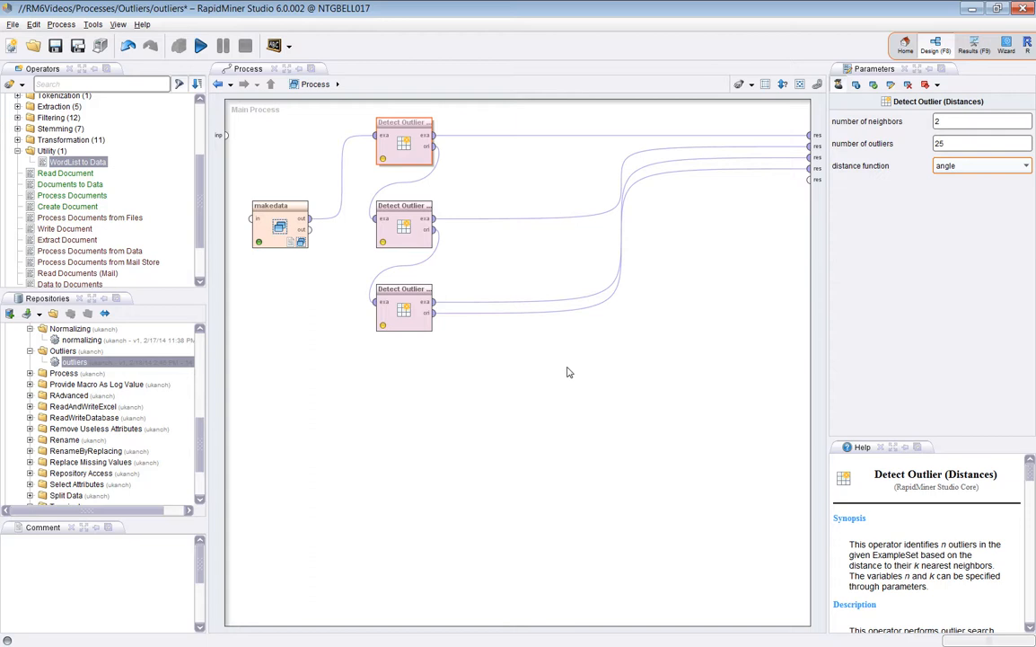
mouse_move(565, 455)
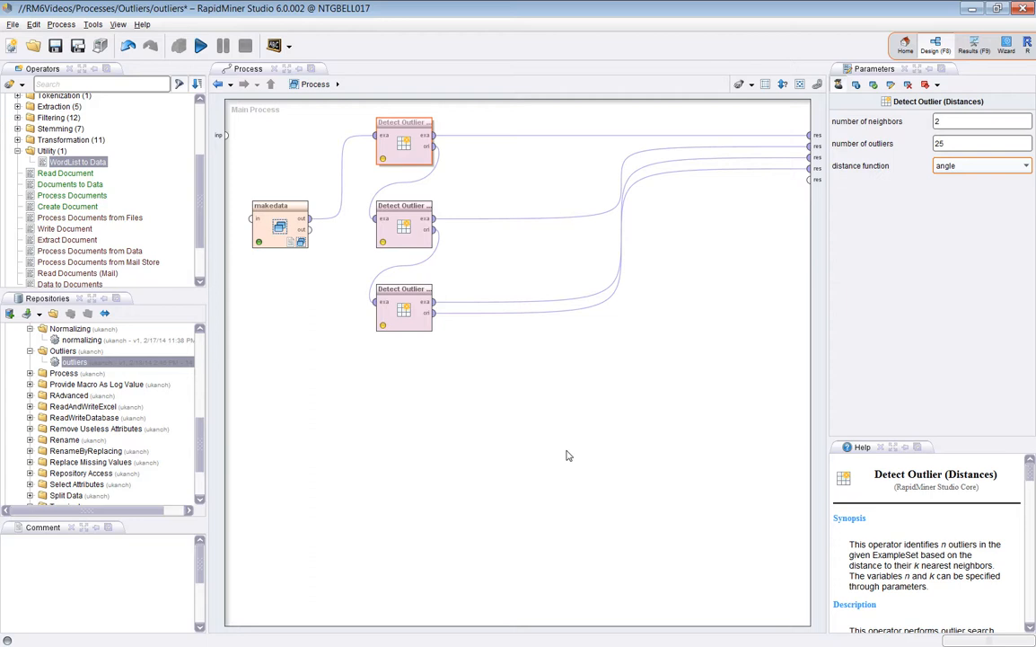
mouse_move(567, 448)
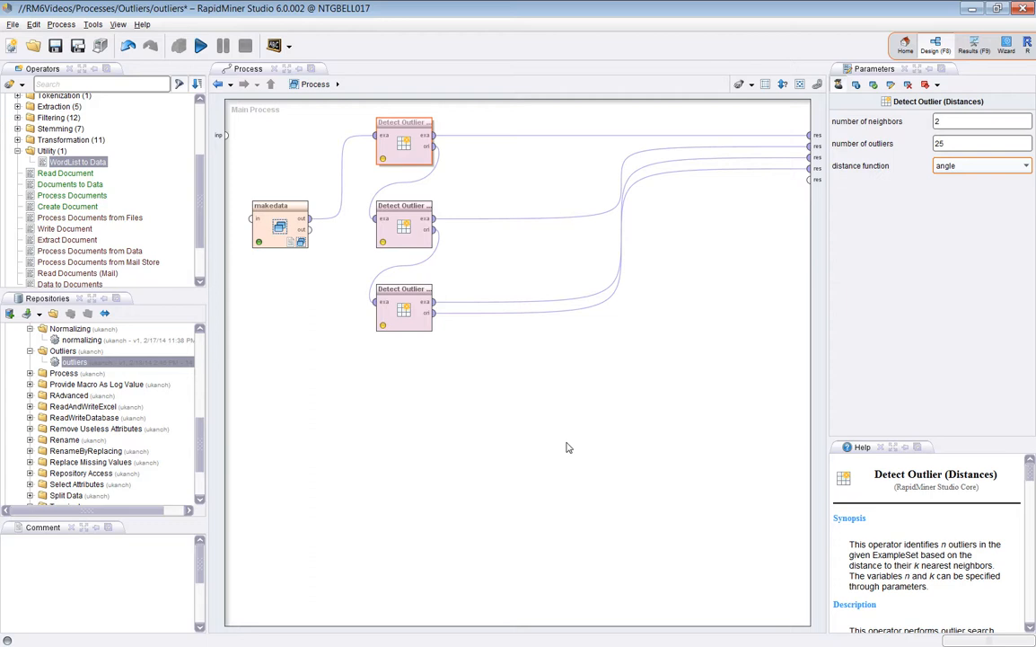
mouse_move(530, 410)
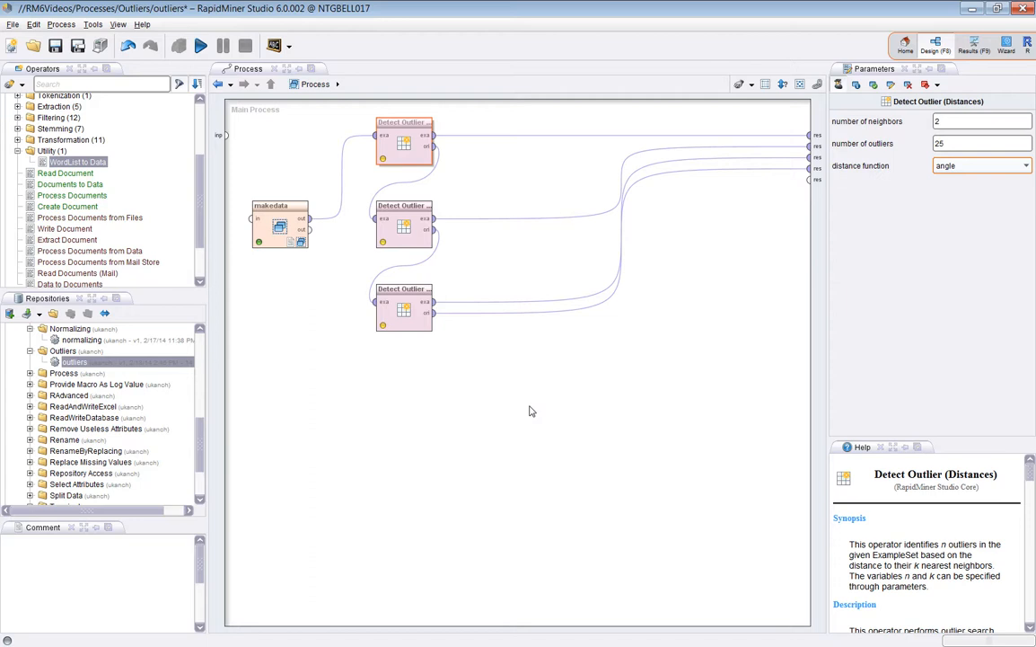
mouse_move(539, 434)
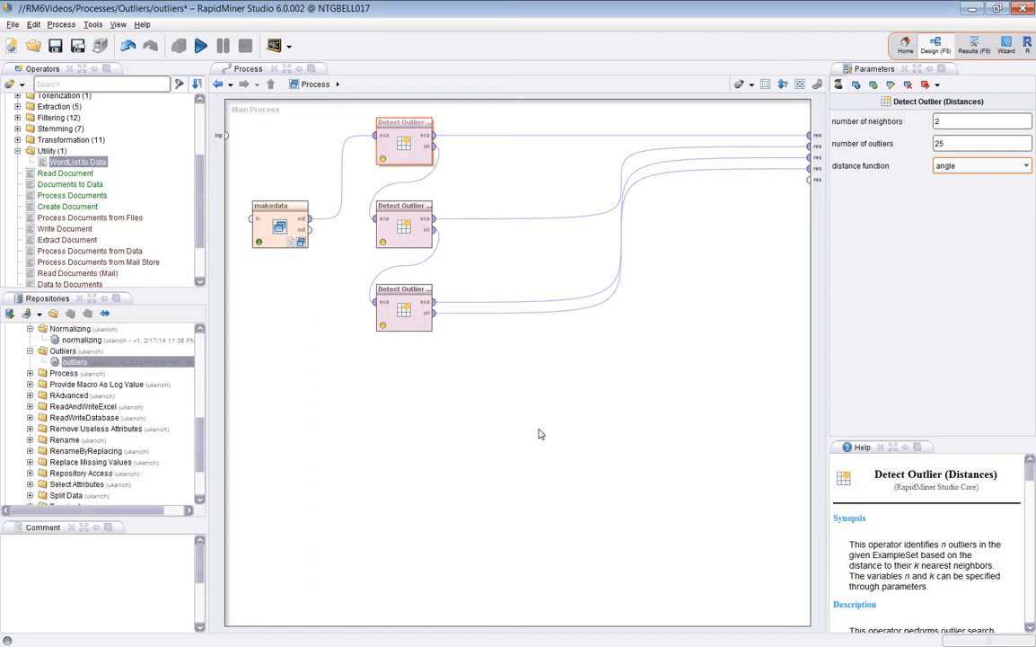
left_click(403, 225)
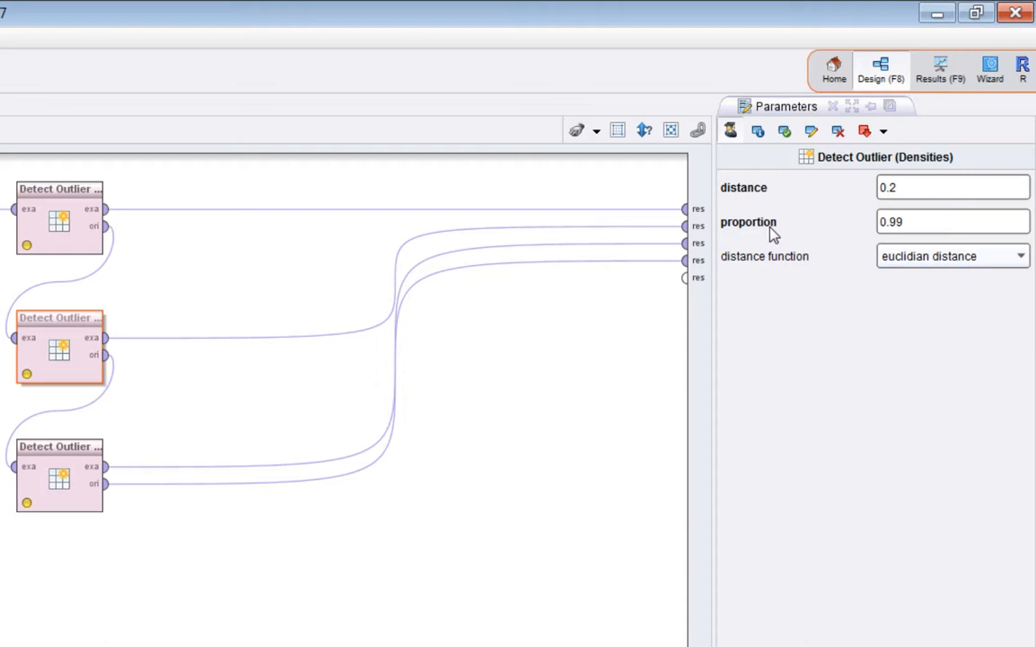
mouse_move(631, 293)
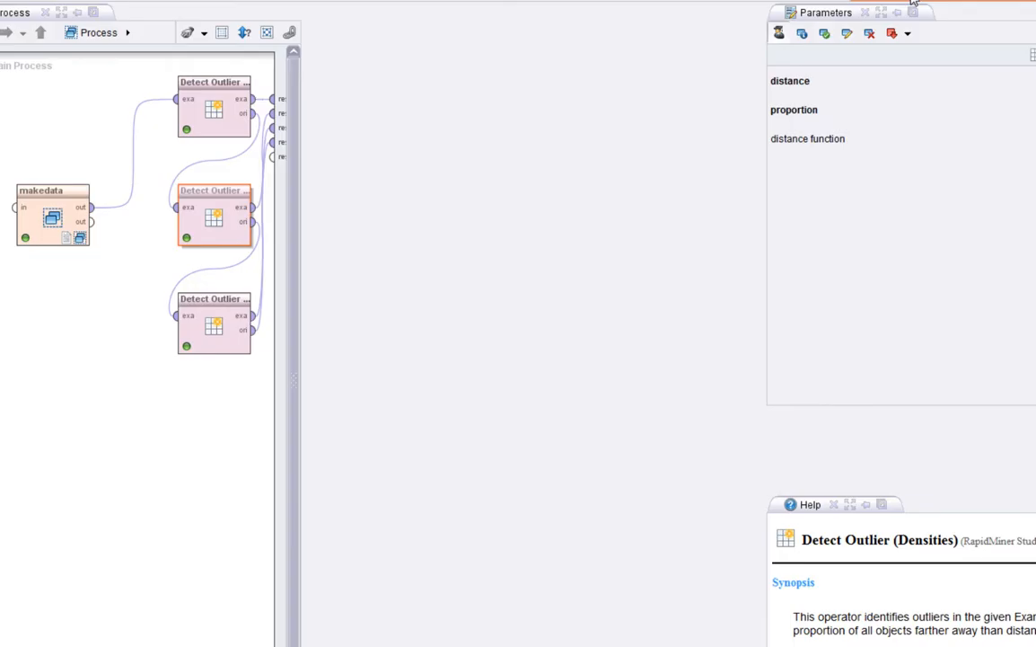
left_click(213, 206)
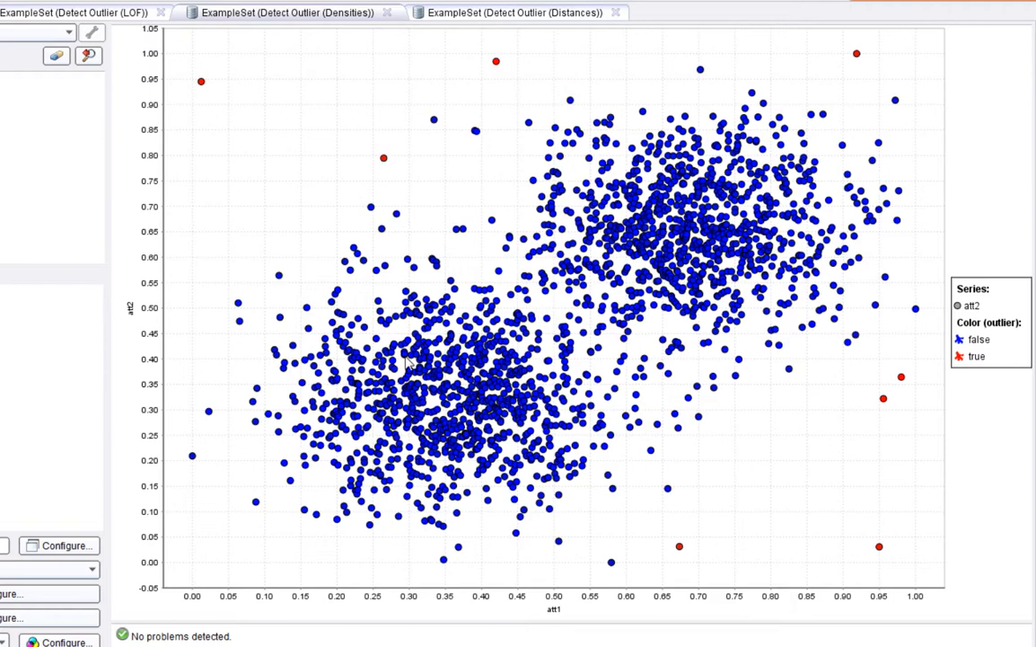
mouse_move(201, 97)
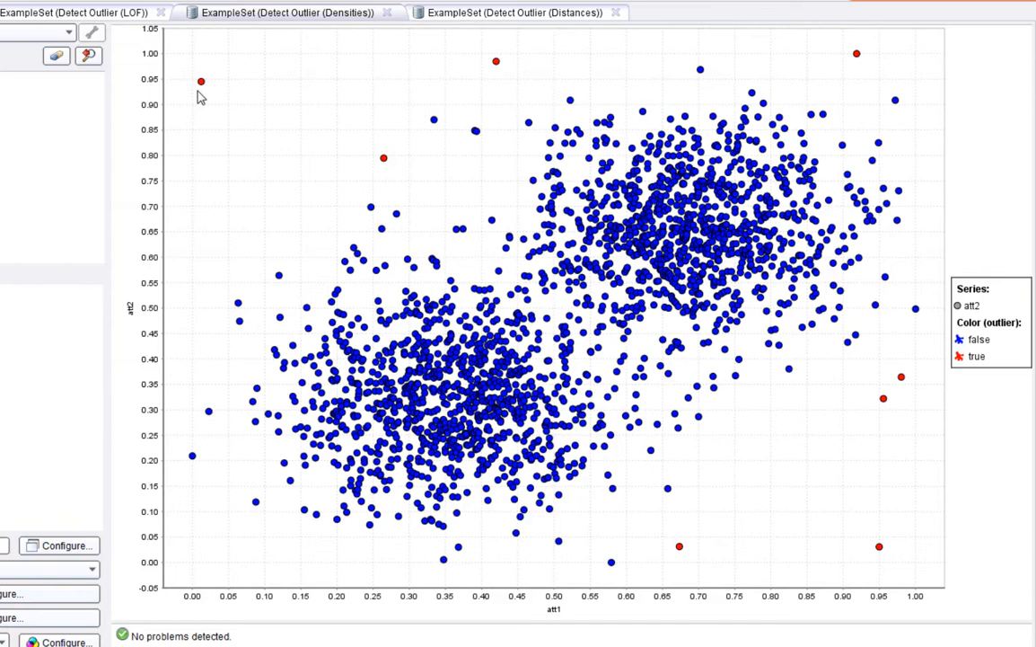
mouse_move(229, 271)
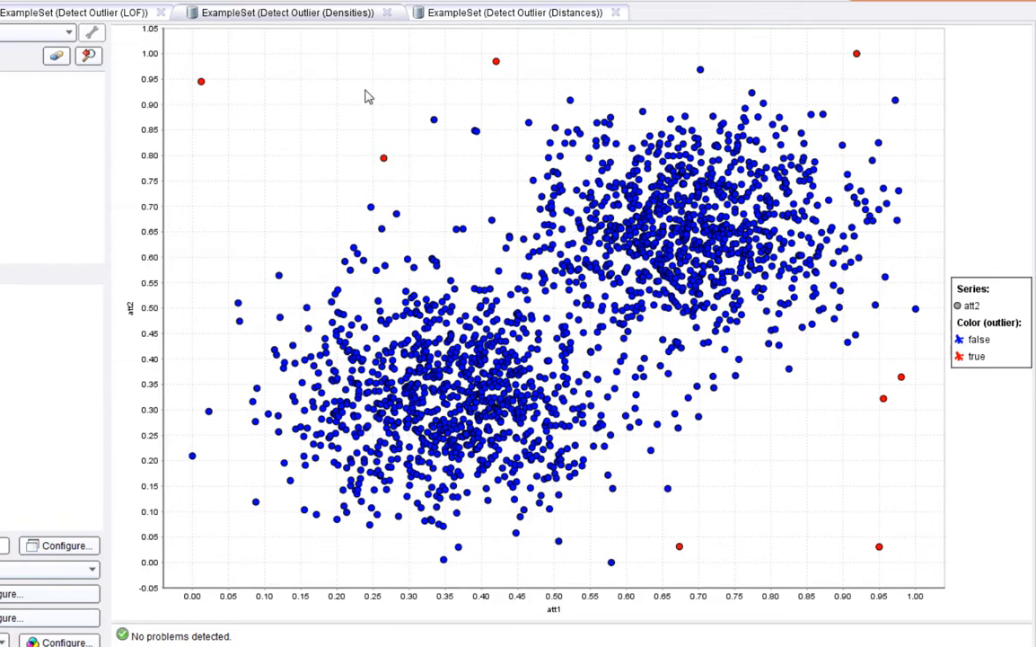
mouse_move(348, 121)
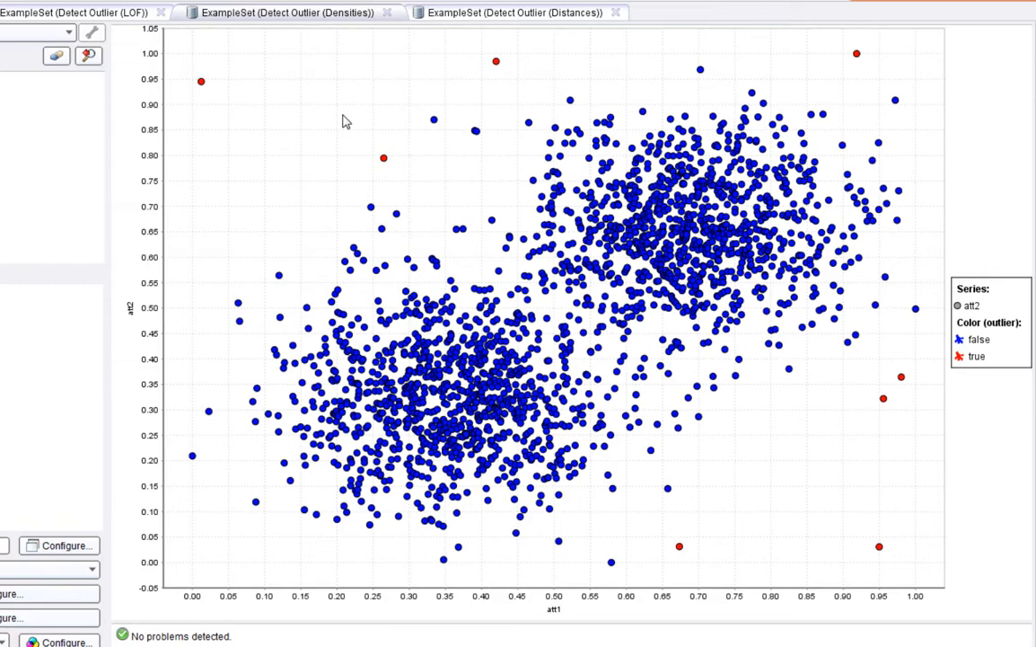
mouse_move(221, 104)
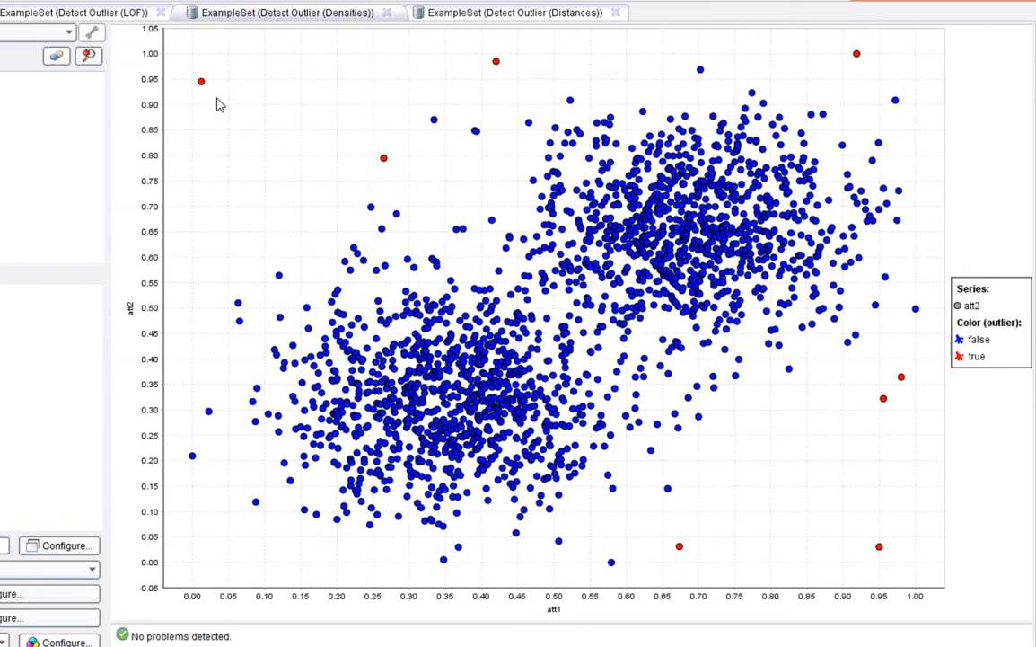
mouse_move(238, 112)
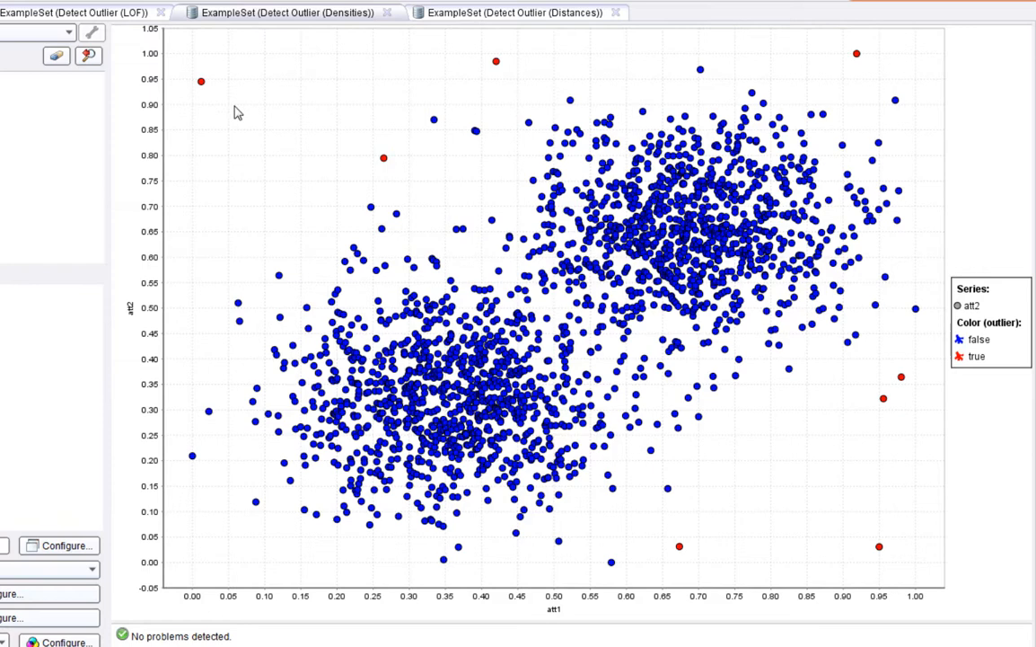
mouse_move(287, 156)
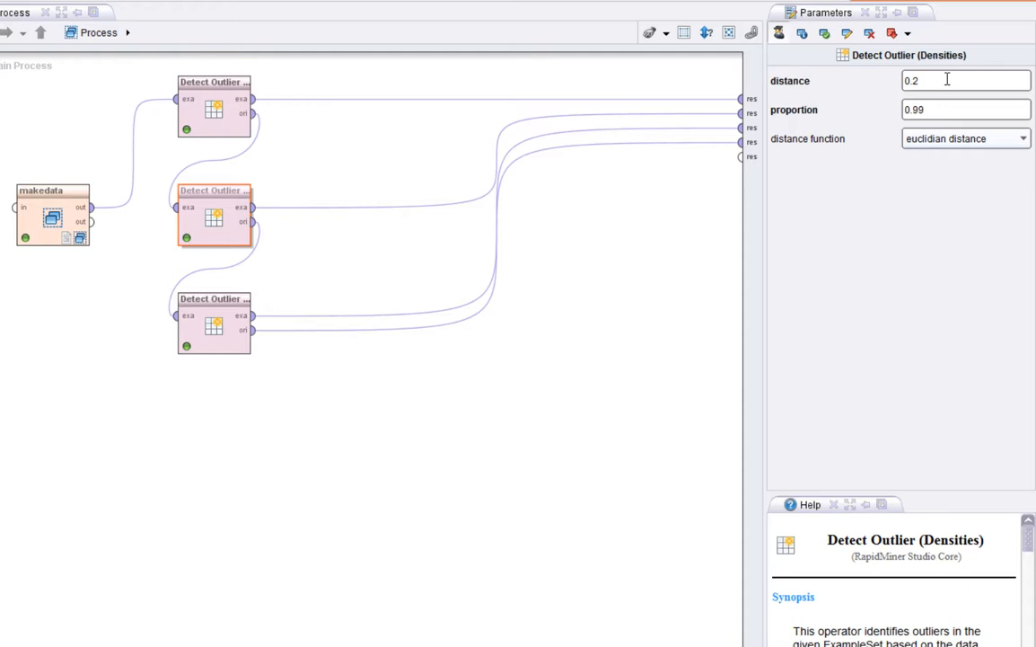
Enter 0.9 in the Detect Outlier (Densities) parameters.
type("0.9")
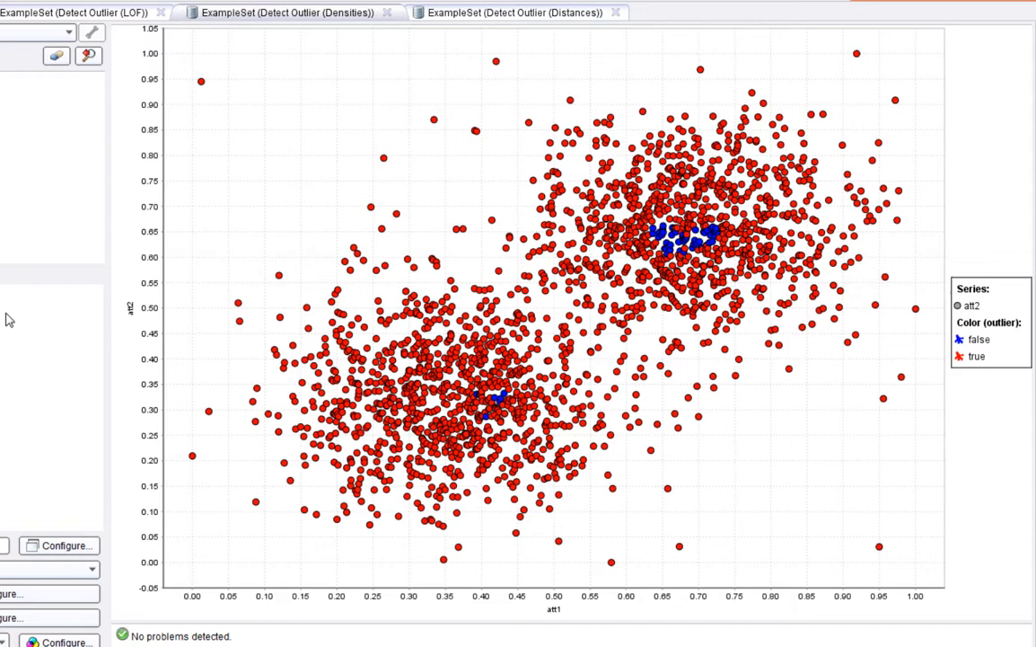
mouse_move(441, 403)
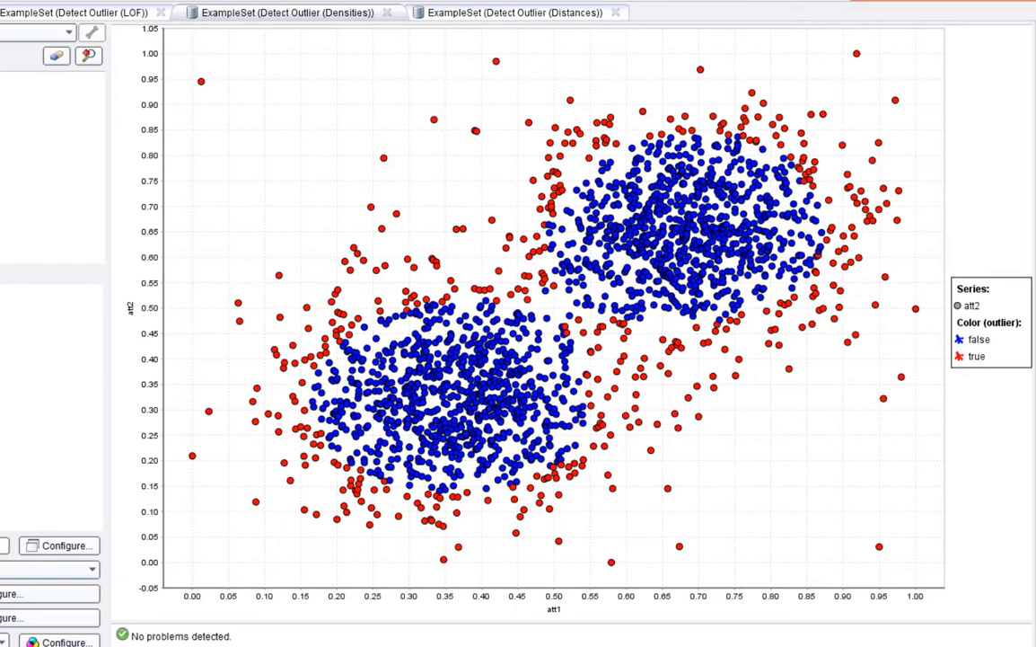
mouse_move(564, 209)
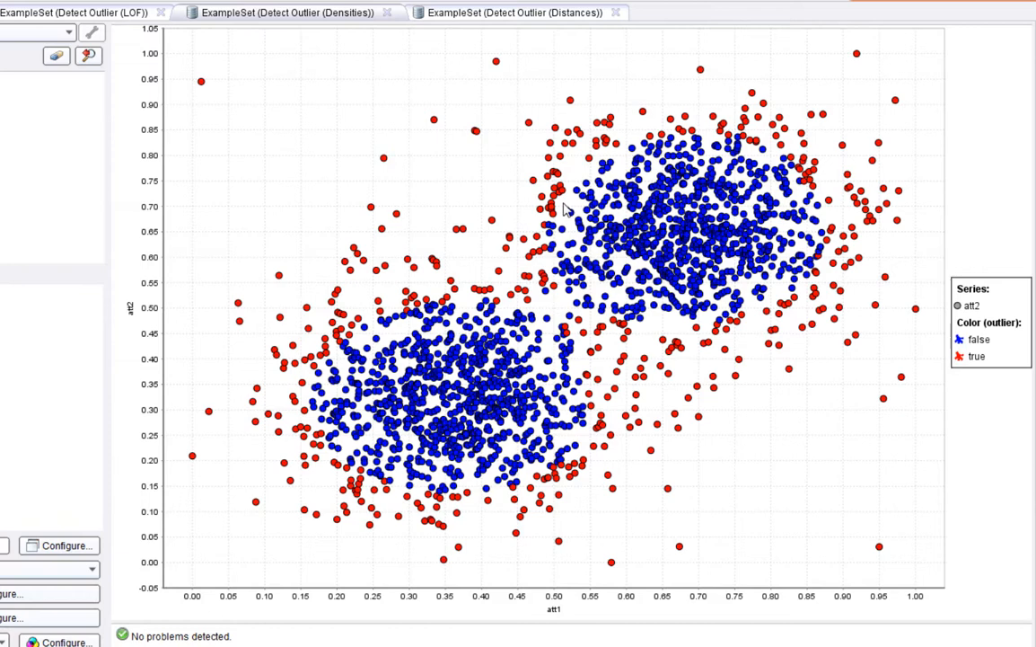
mouse_move(353, 204)
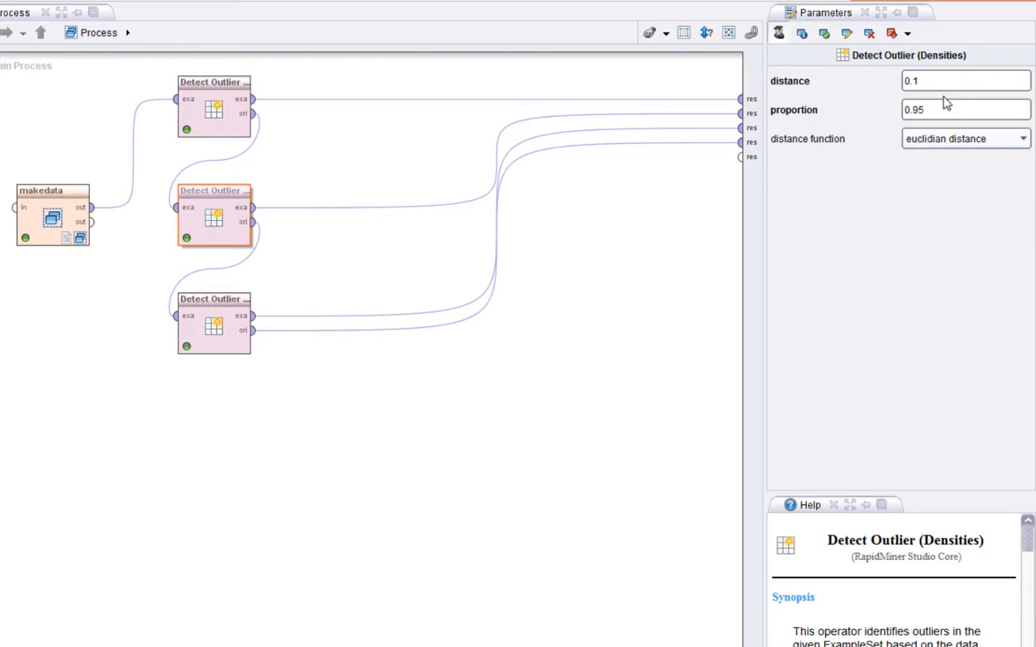
mouse_move(397, 386)
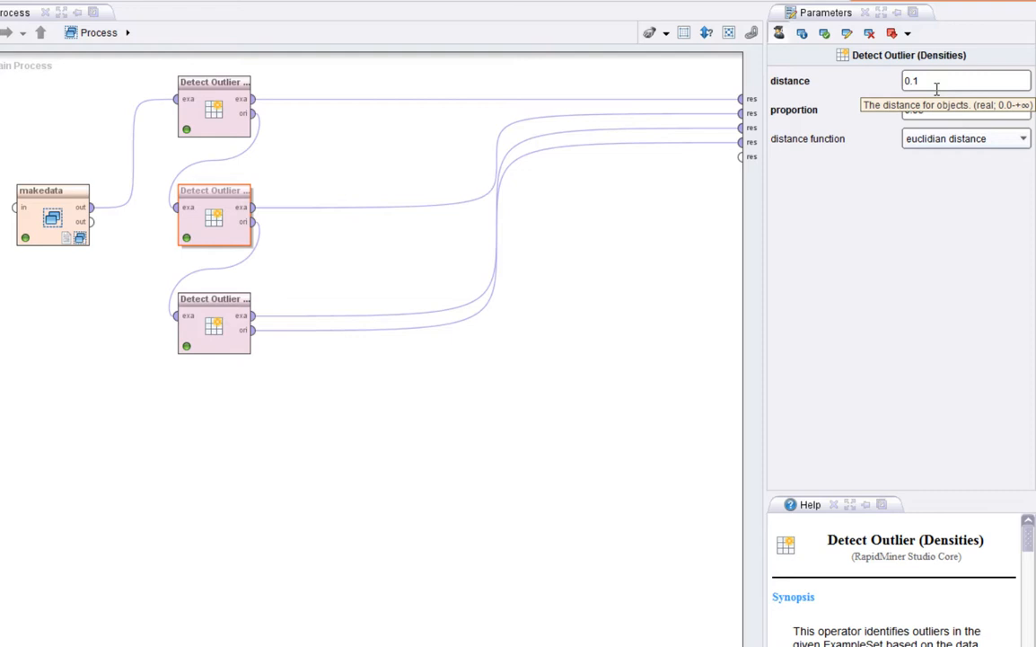
Select the Detect Outlier (LOF) operator to show its parameters.
left_click(223, 325)
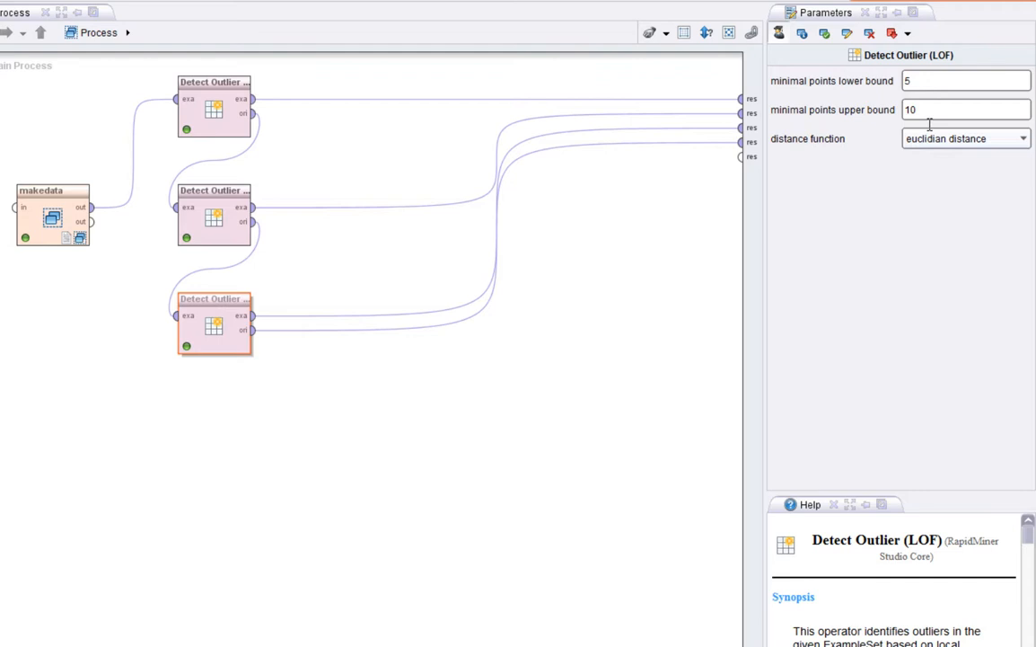
Check the LOF neighbourhood bounds of 5 and 10.
left_click(967, 109)
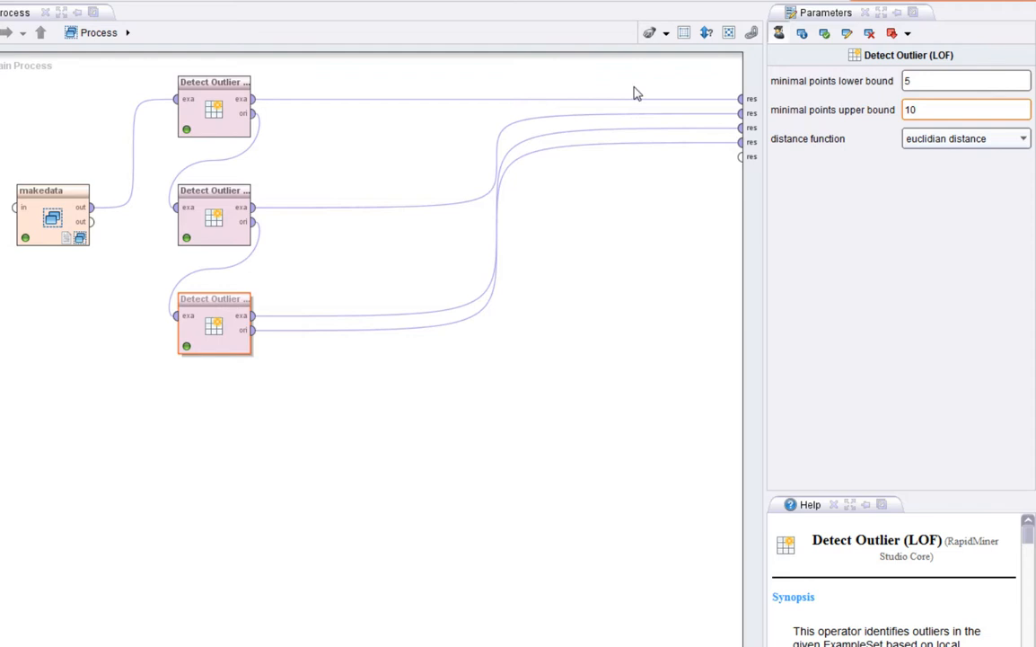
left_click(966, 109)
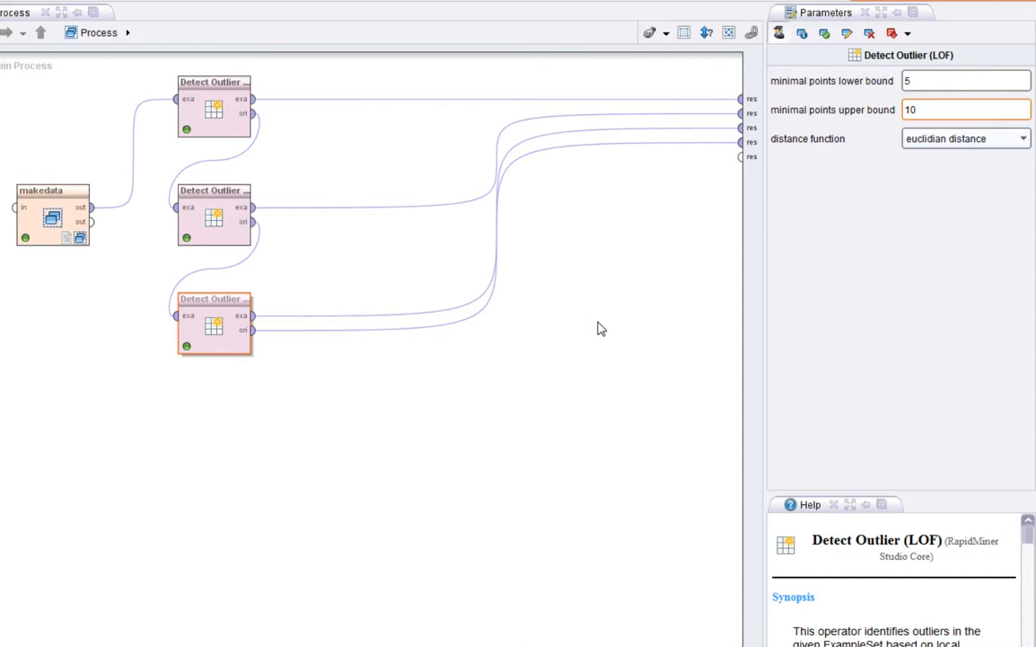
mouse_move(589, 321)
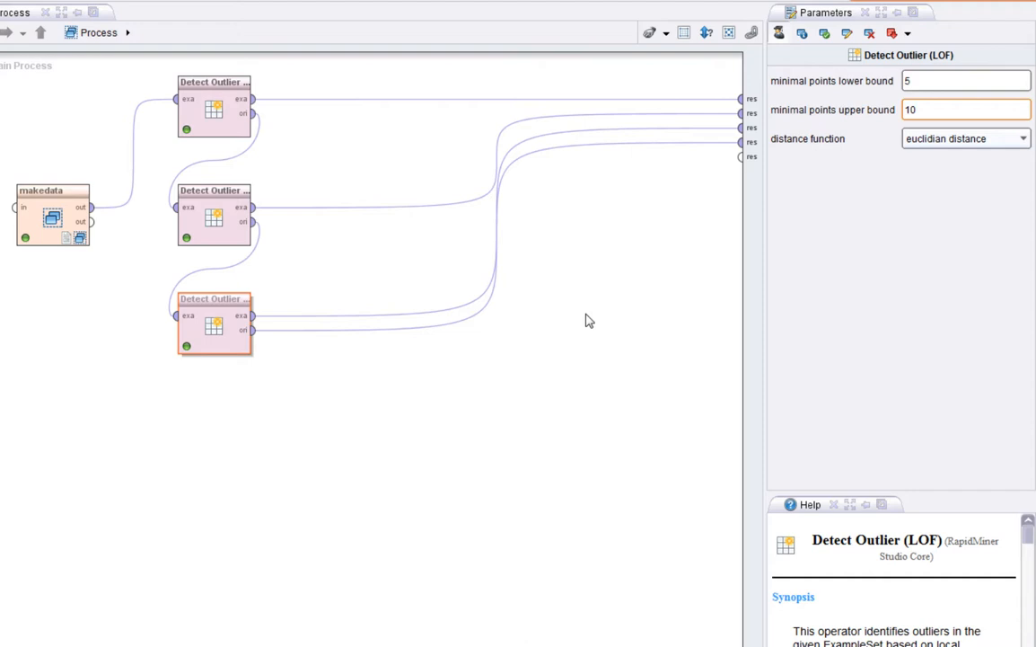
left_click(965, 109)
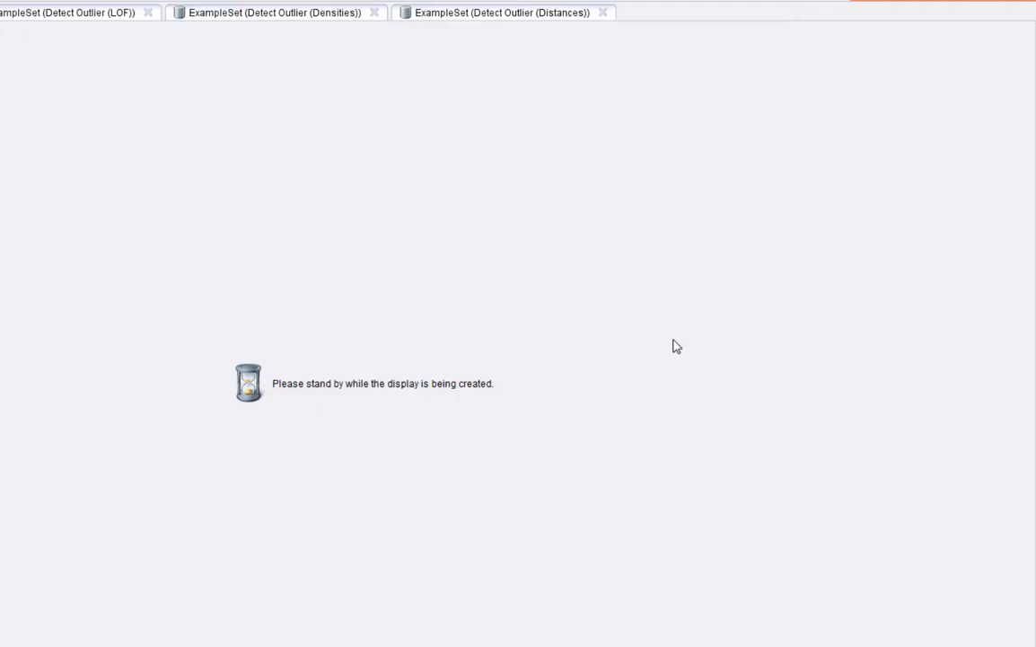
Run the process and switch to charting the Detect Outlier (LOF) results.
left_click(76, 13)
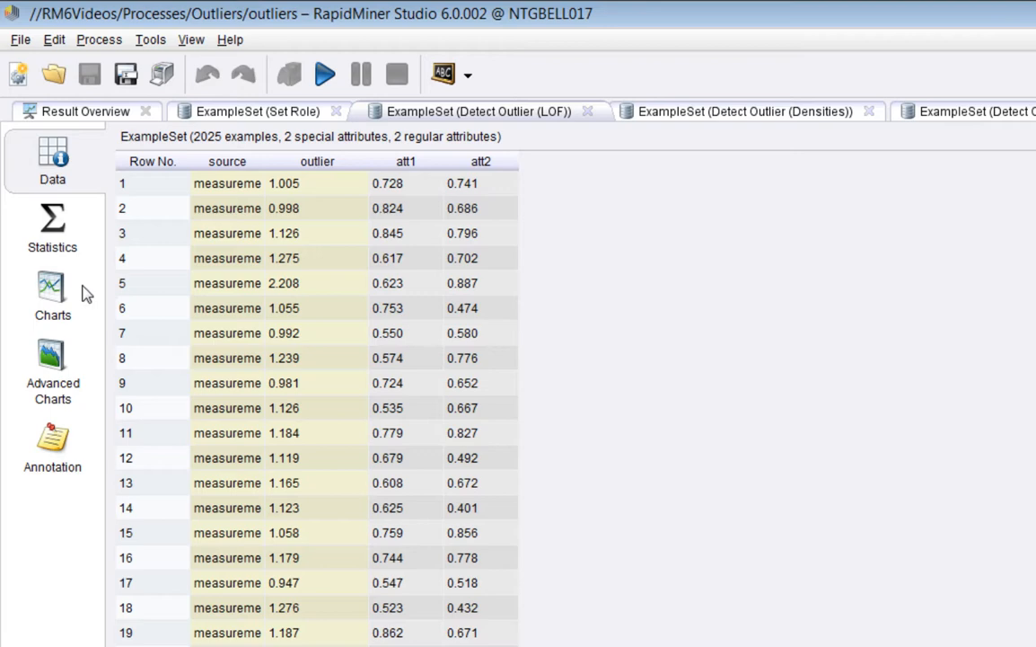
left_click(52, 227)
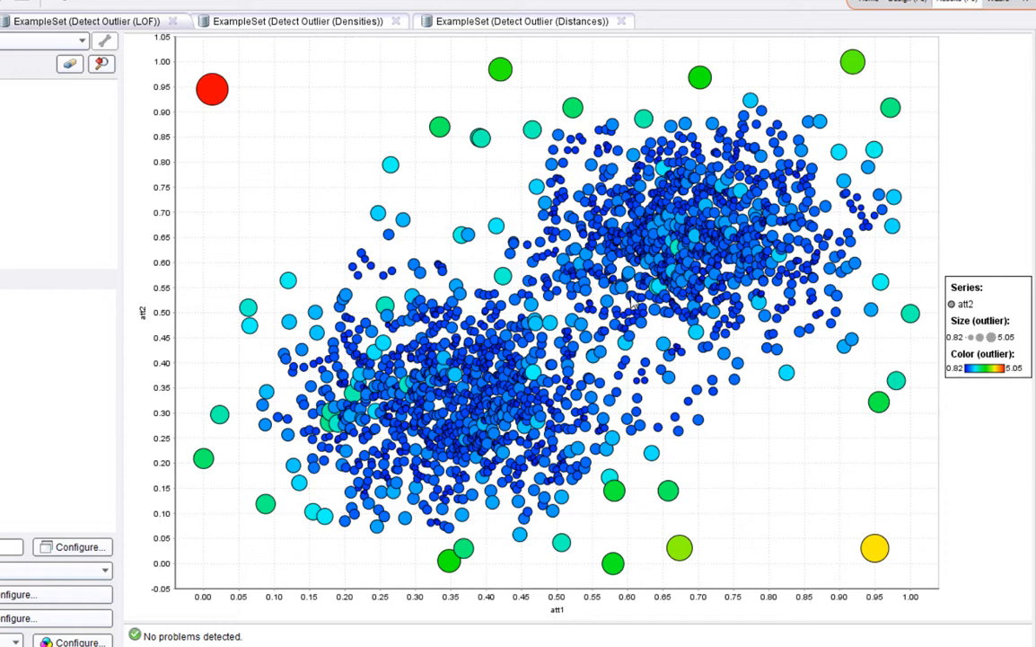
mouse_move(391, 266)
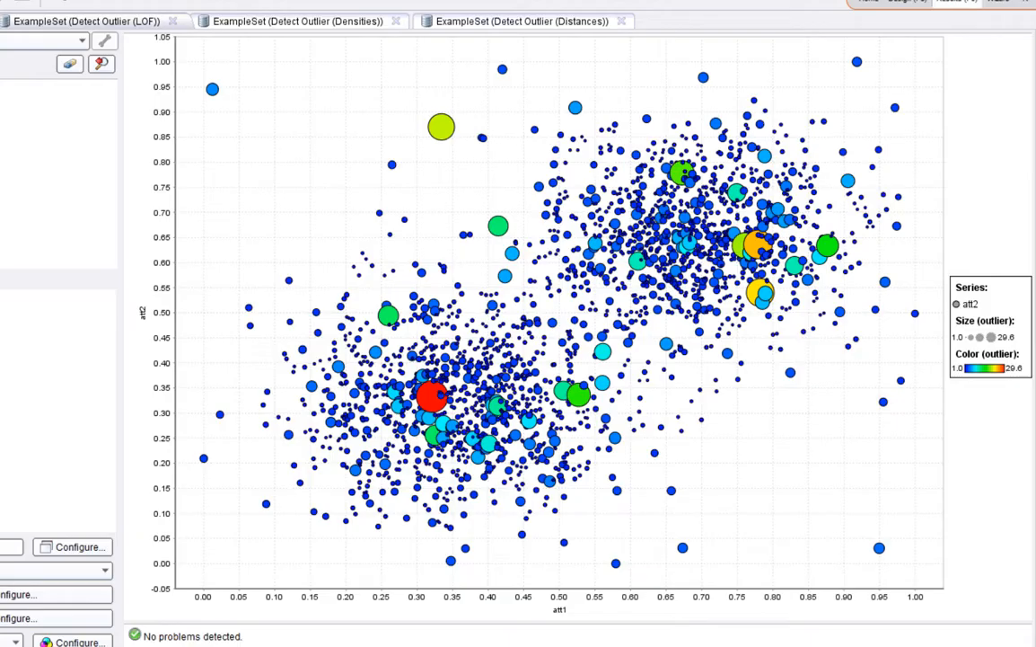
mouse_move(762, 532)
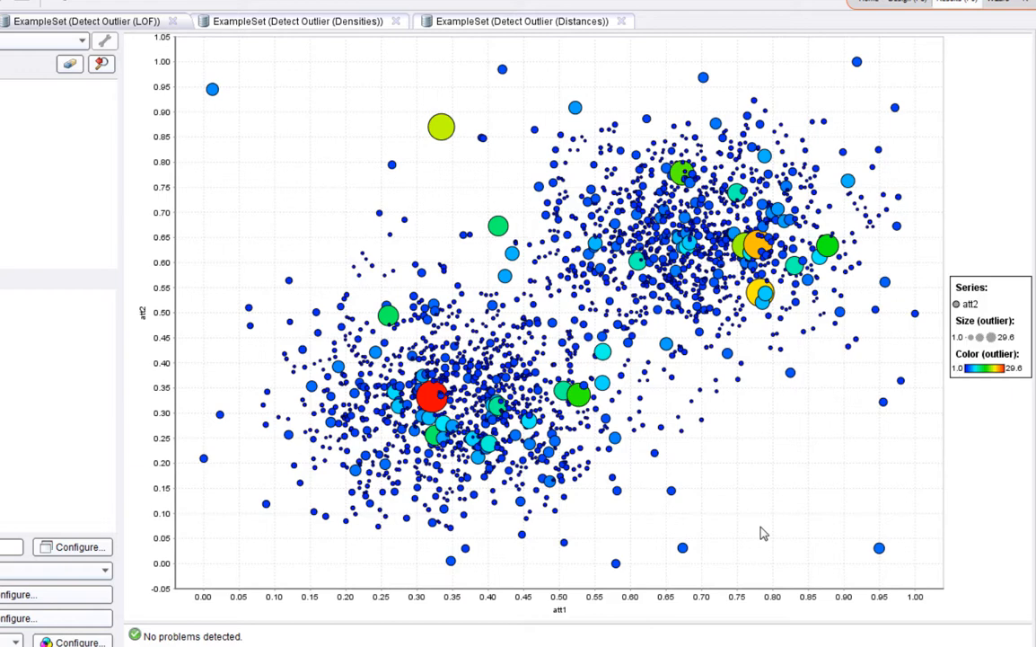
mouse_move(708, 449)
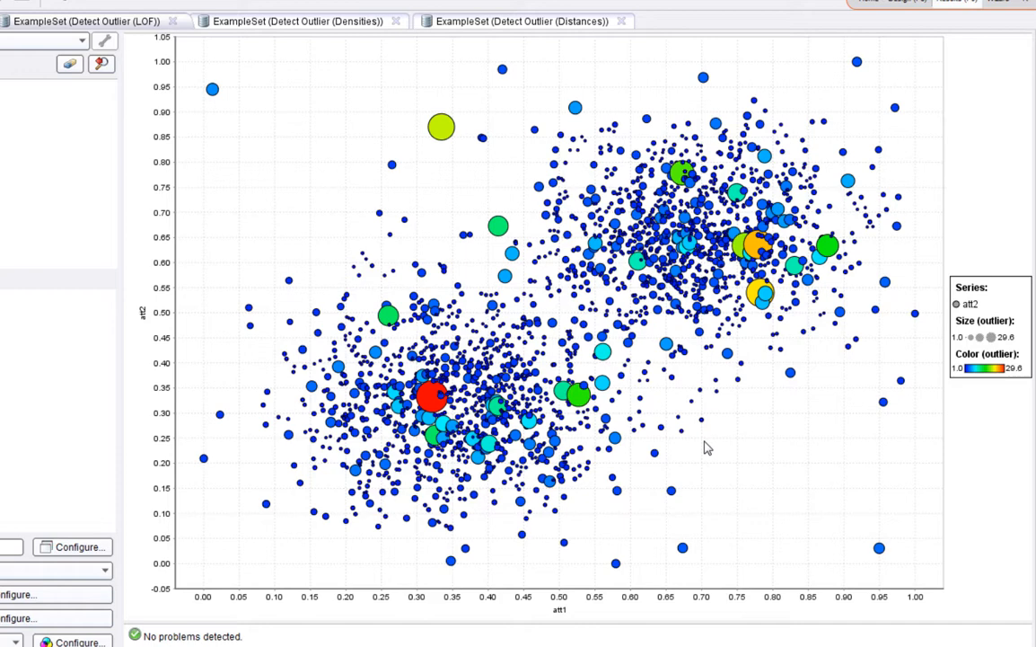
mouse_move(735, 208)
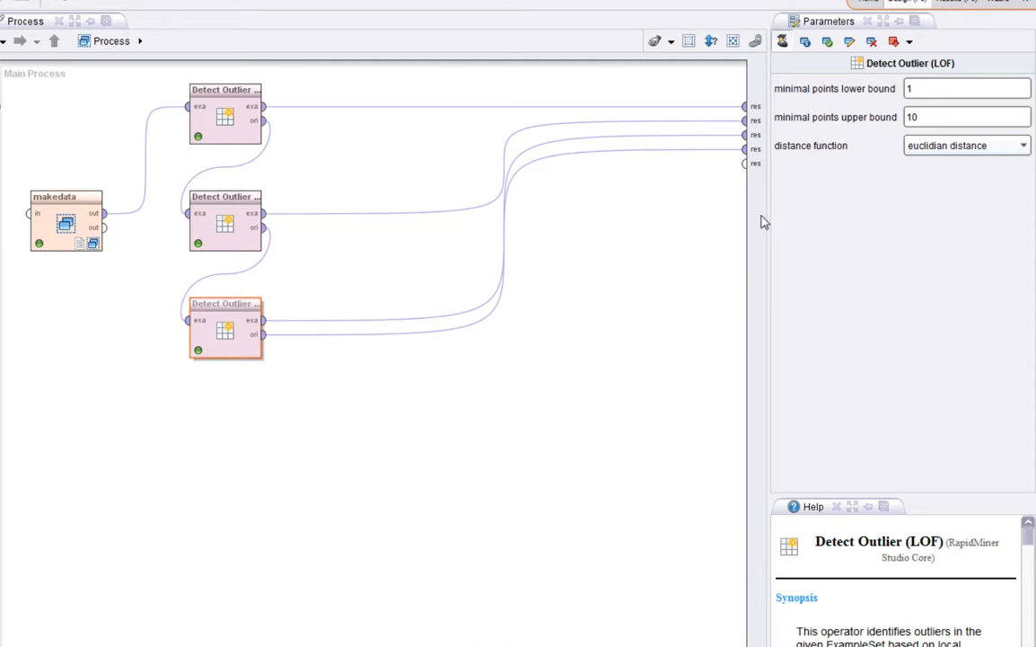
Set the Detect Outlier (LOF) minimal points lower bound to 5.
left_click(967, 88)
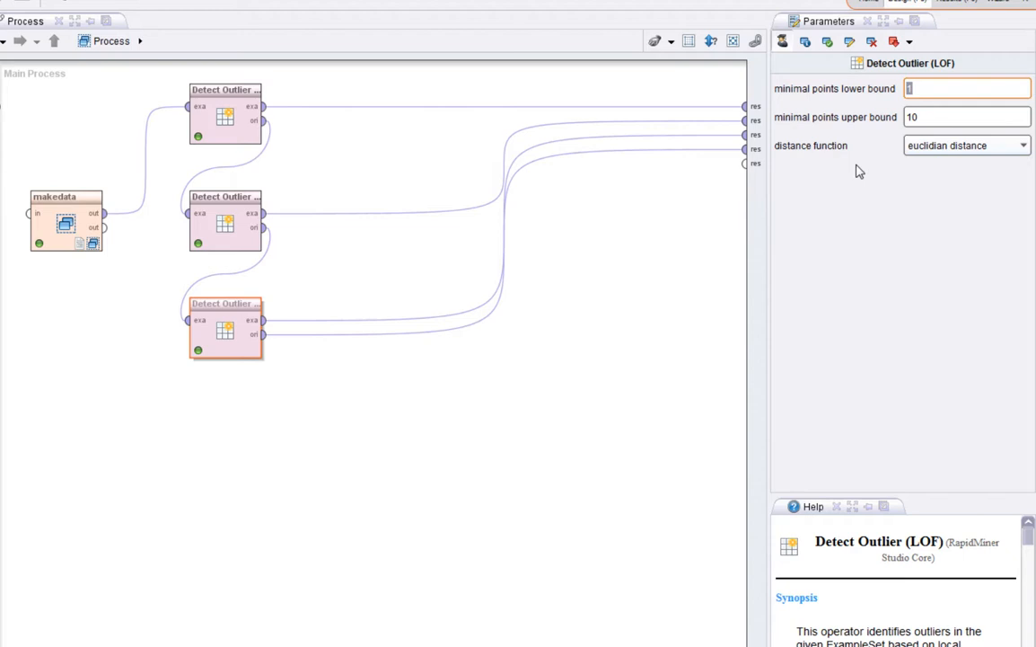
type("5")
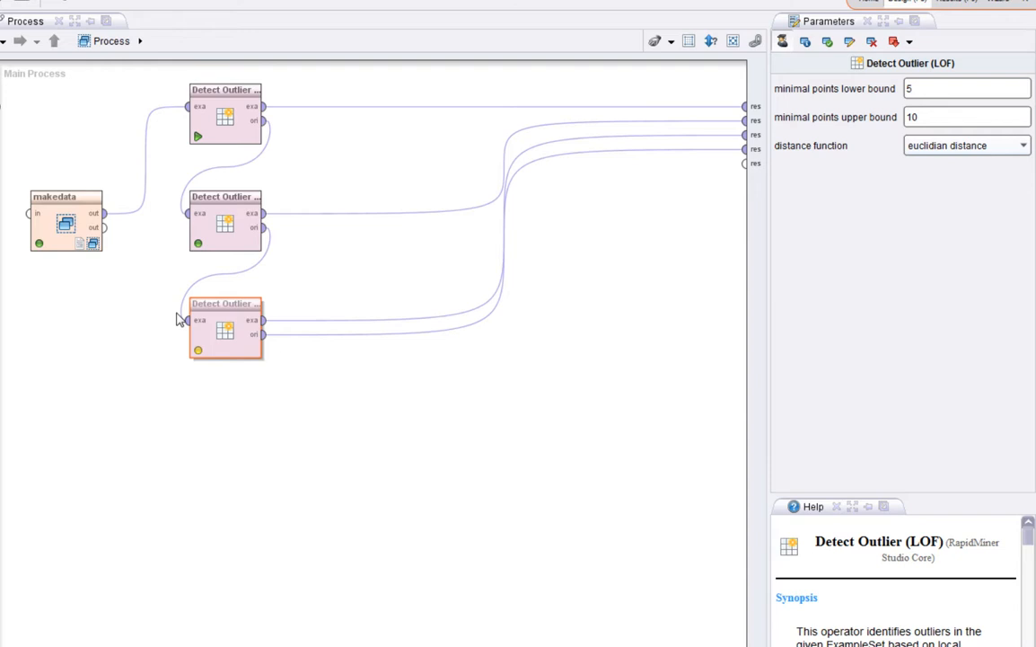
mouse_move(153, 304)
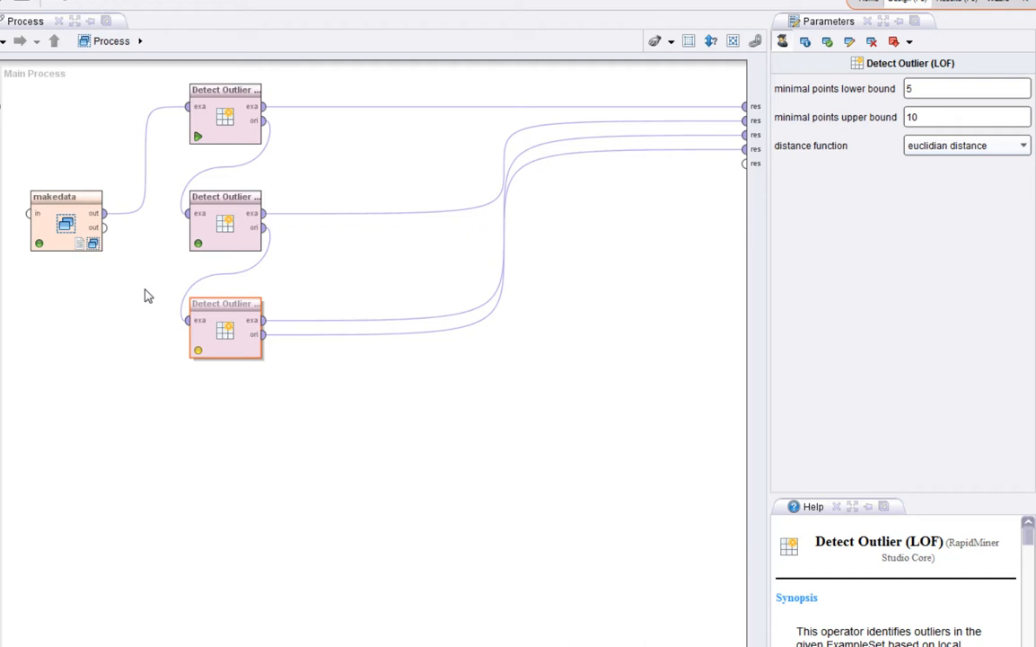
mouse_move(130, 288)
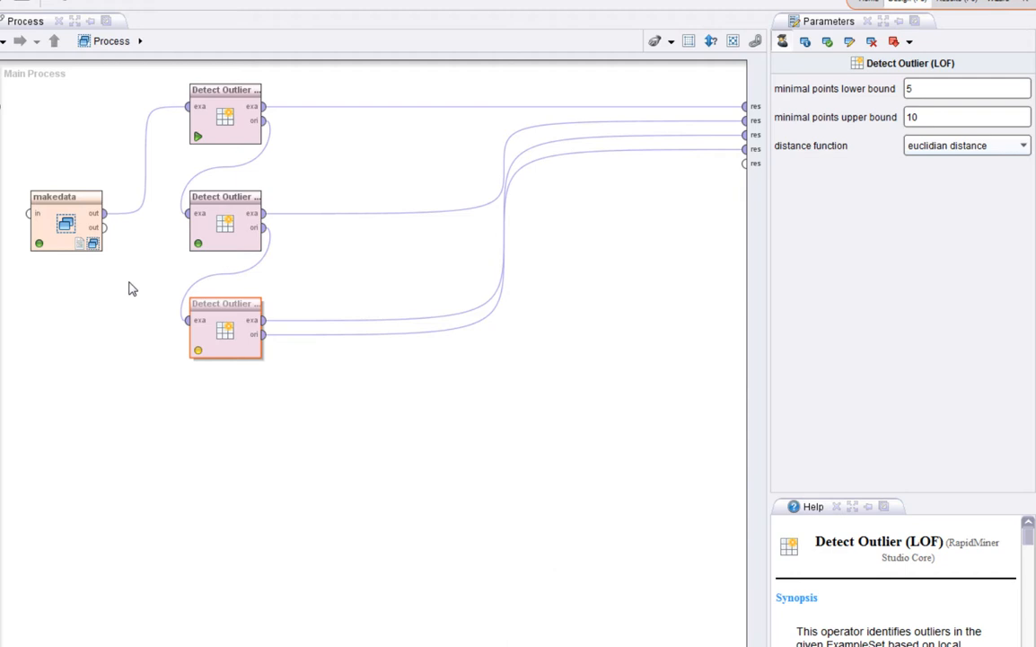
mouse_move(124, 299)
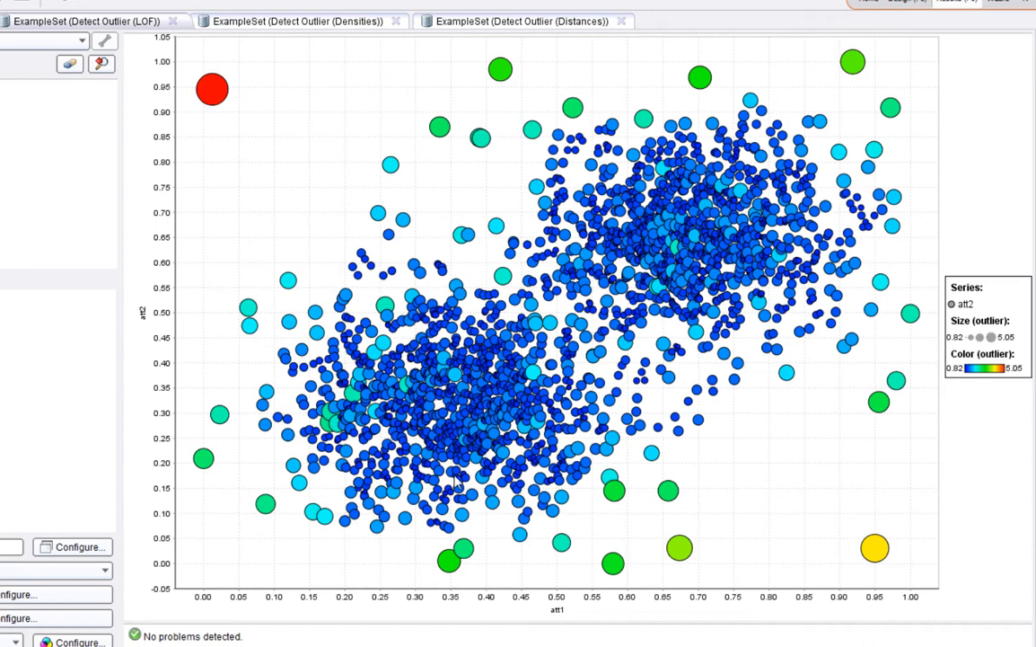
mouse_move(941, 374)
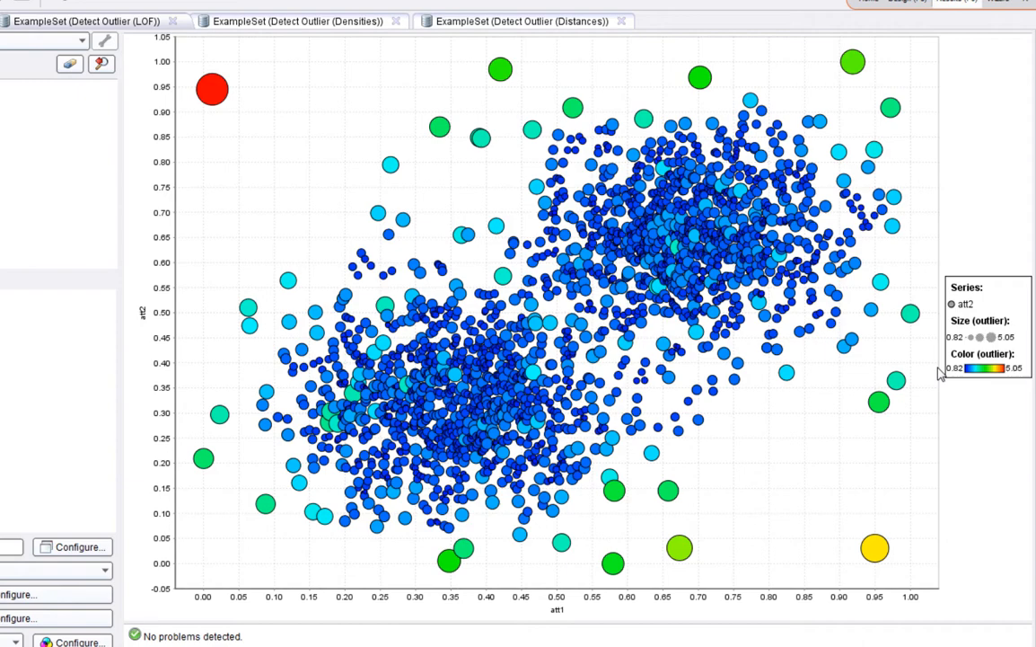